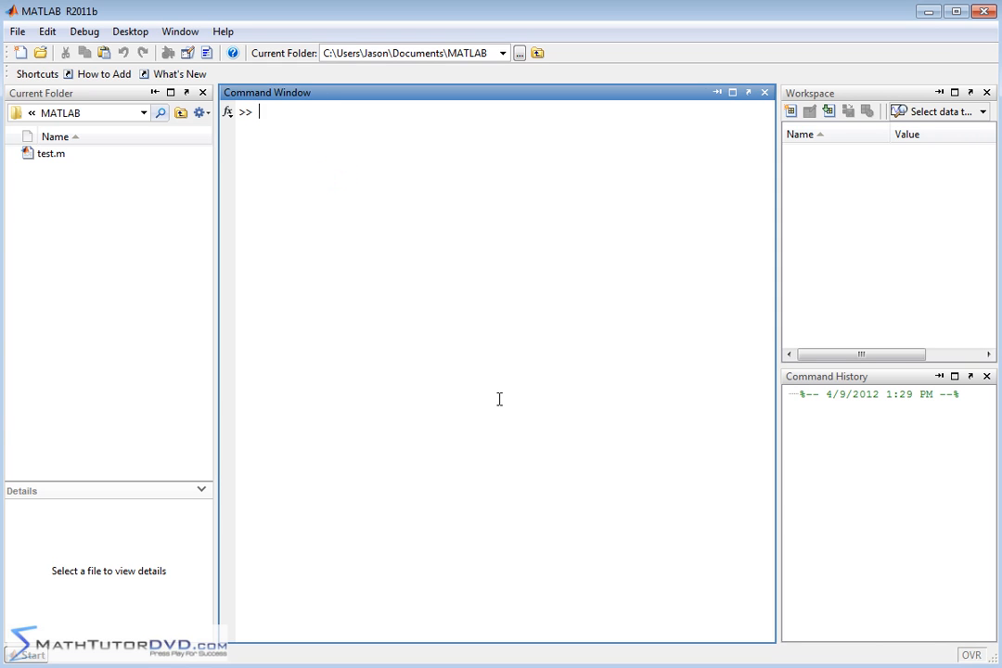
pyautogui.moveTo(466, 306)
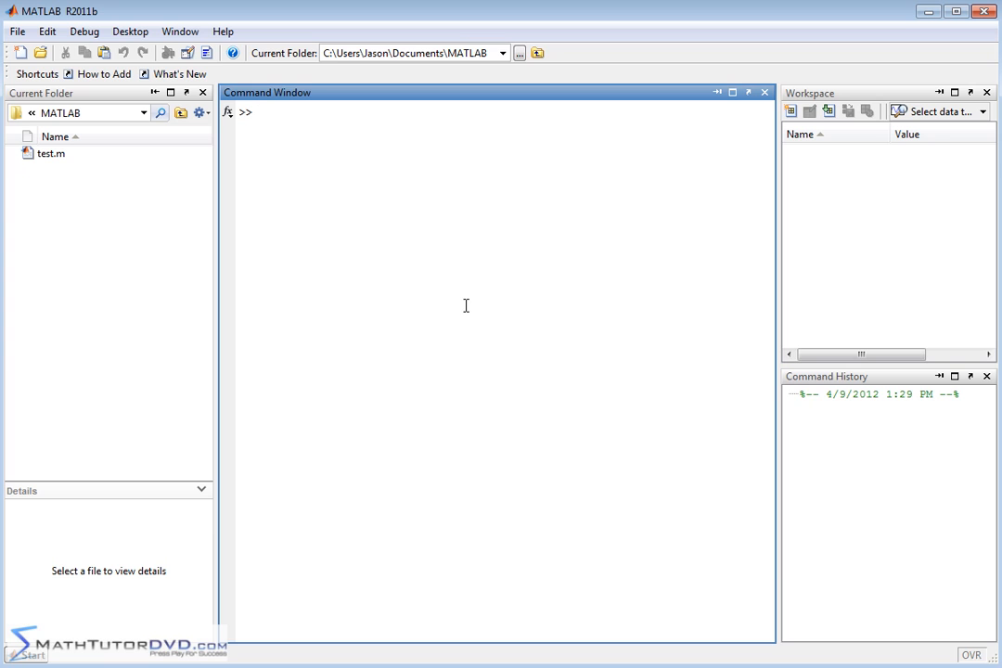
# Declare x as a symbolic variable with syms x
pyautogui.click(260, 111)
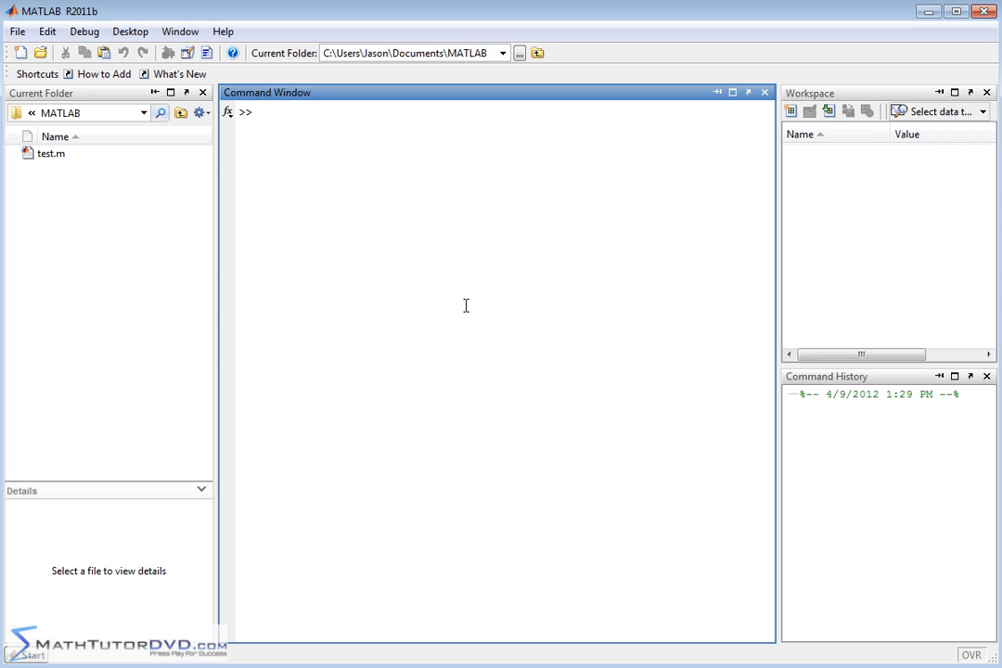
pyautogui.moveTo(470, 202)
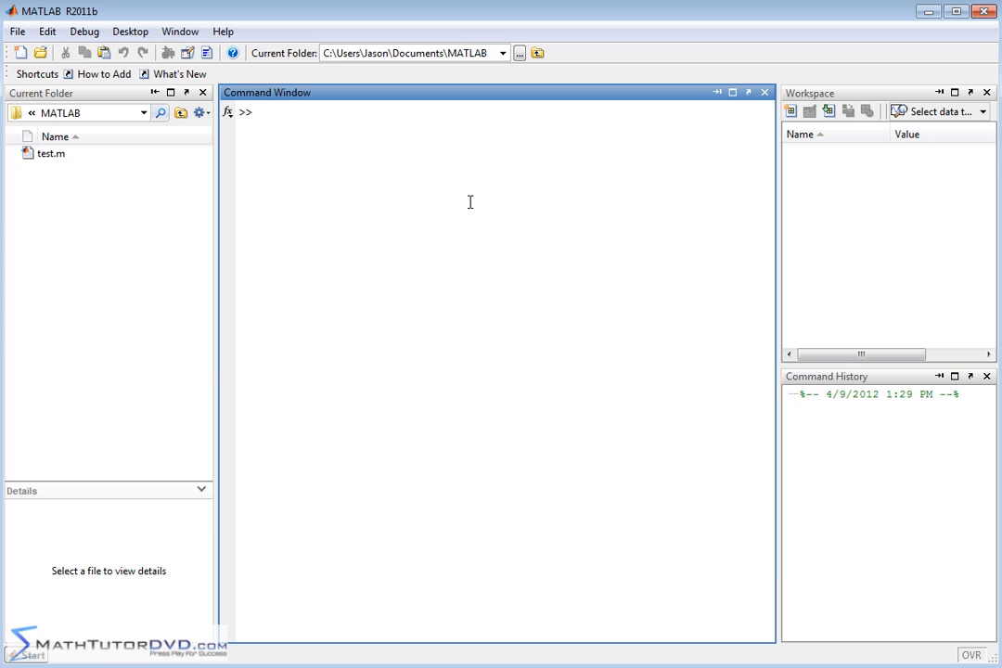
pyautogui.write('sym')
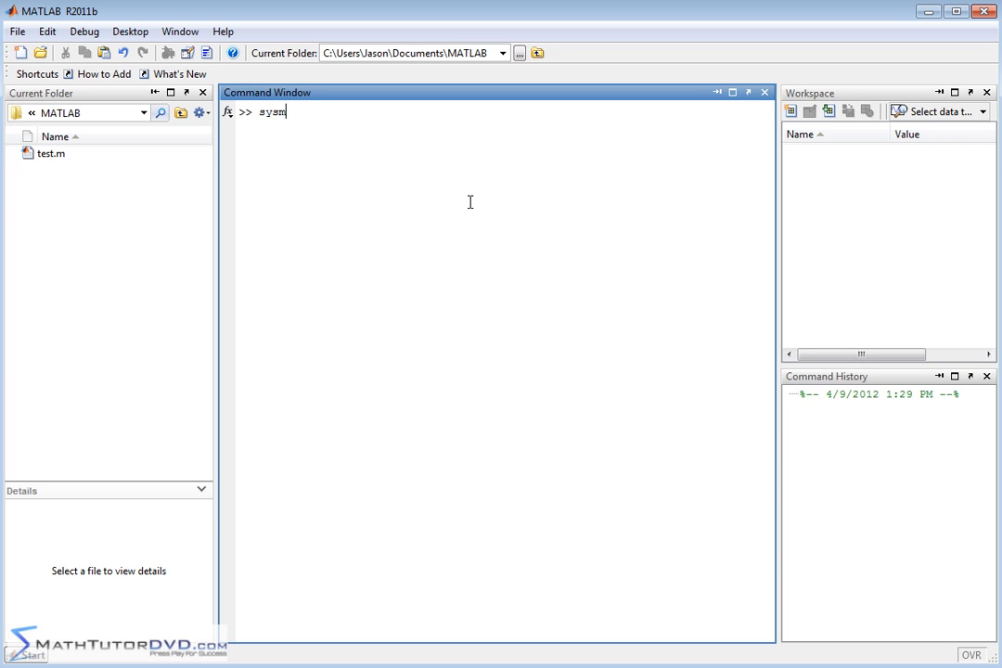
pyautogui.write('x')
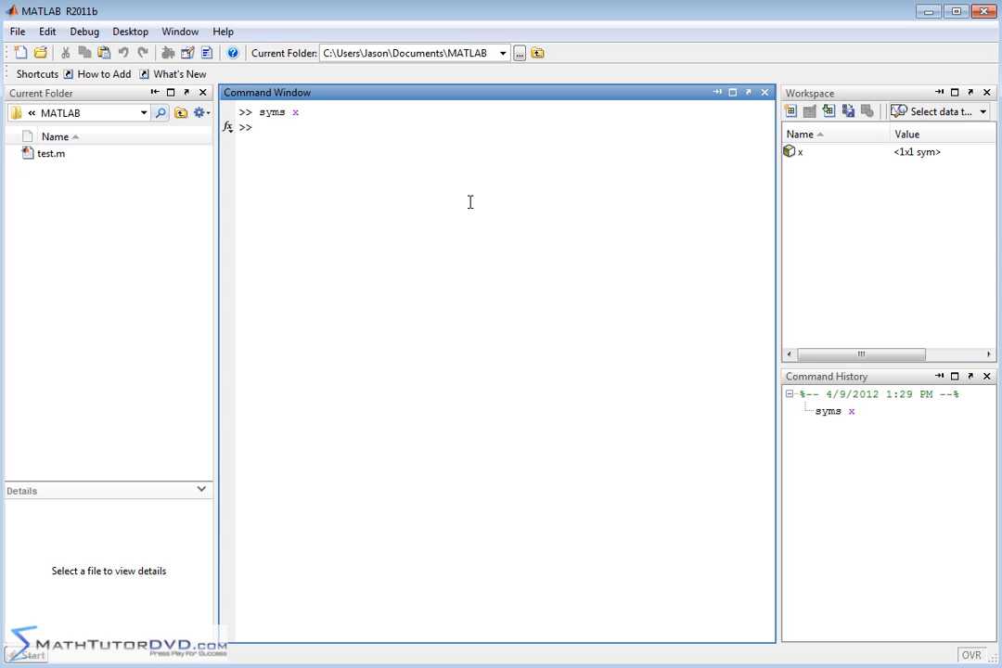
# Define the inline function f = inline('x^2-3','x')
pyautogui.write('f=')
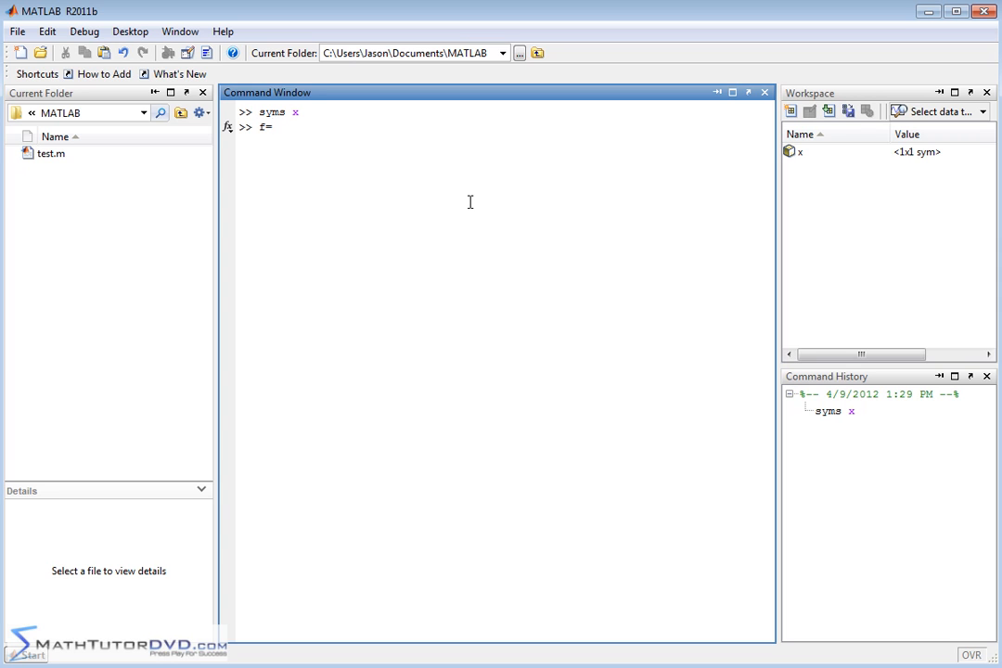
pyautogui.write("inline('")
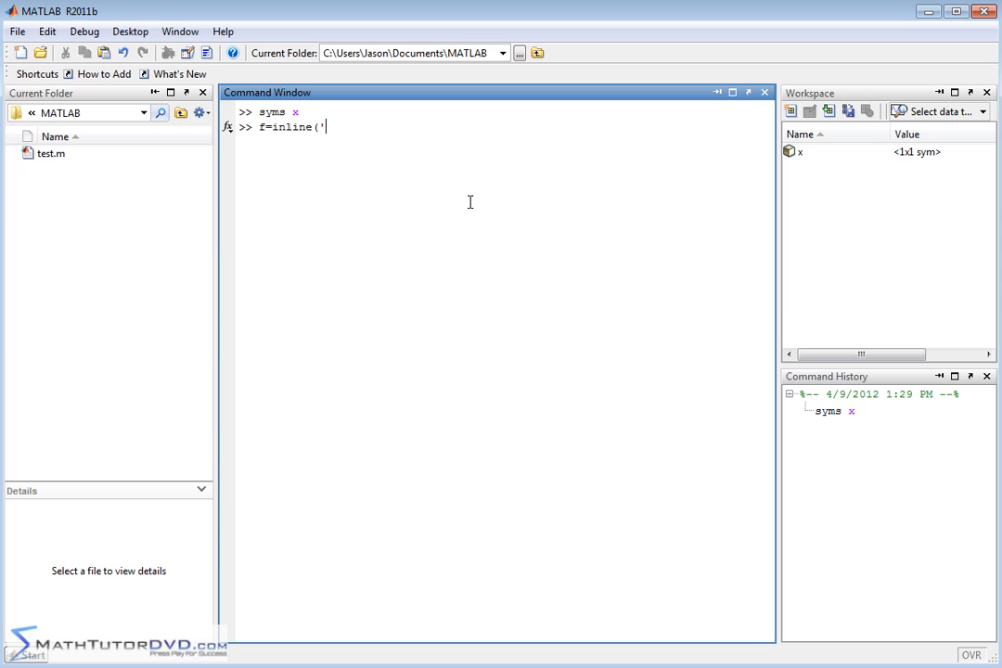
pyautogui.write('x^2')
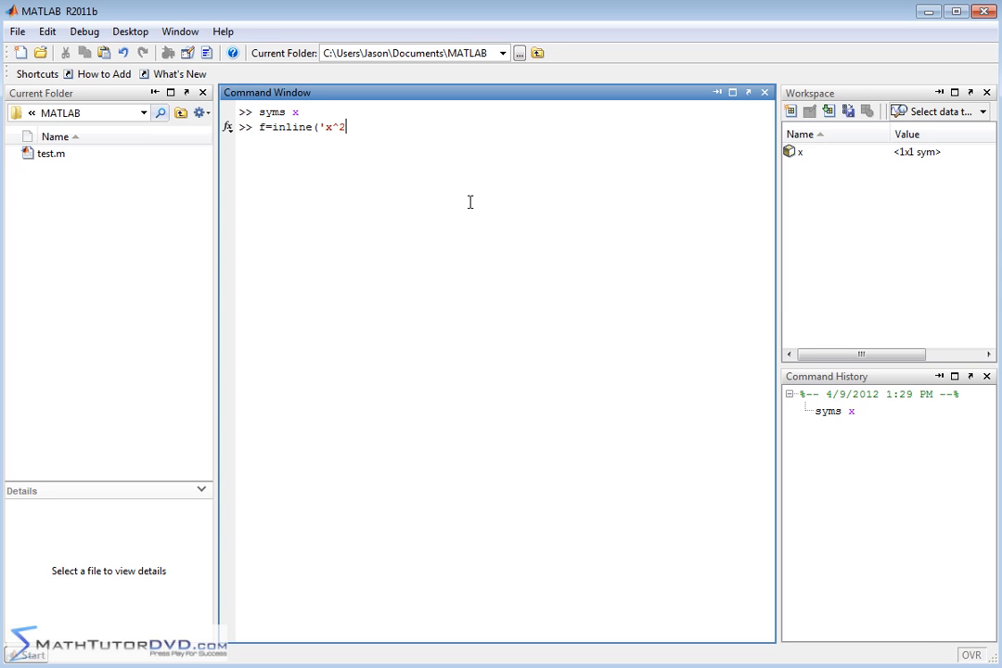
pyautogui.write('-3')
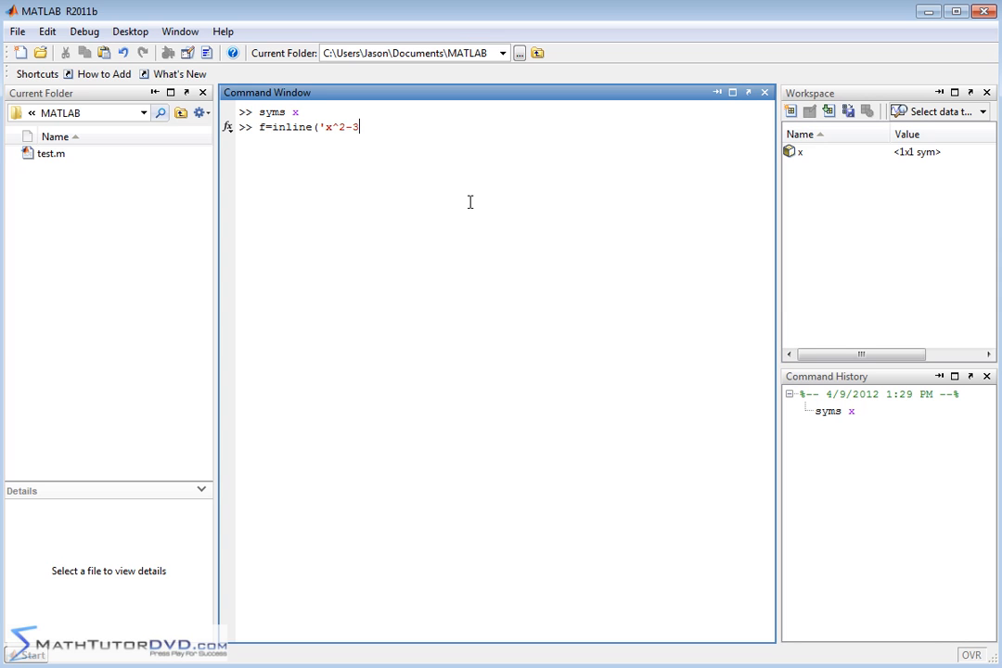
pyautogui.write("',")
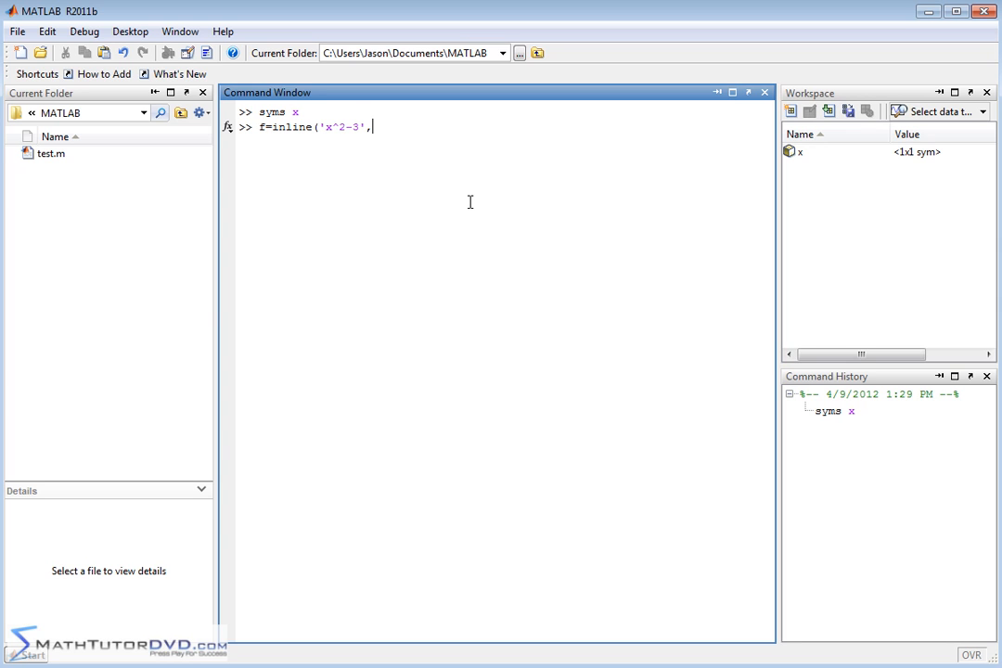
pyautogui.write("'x')")
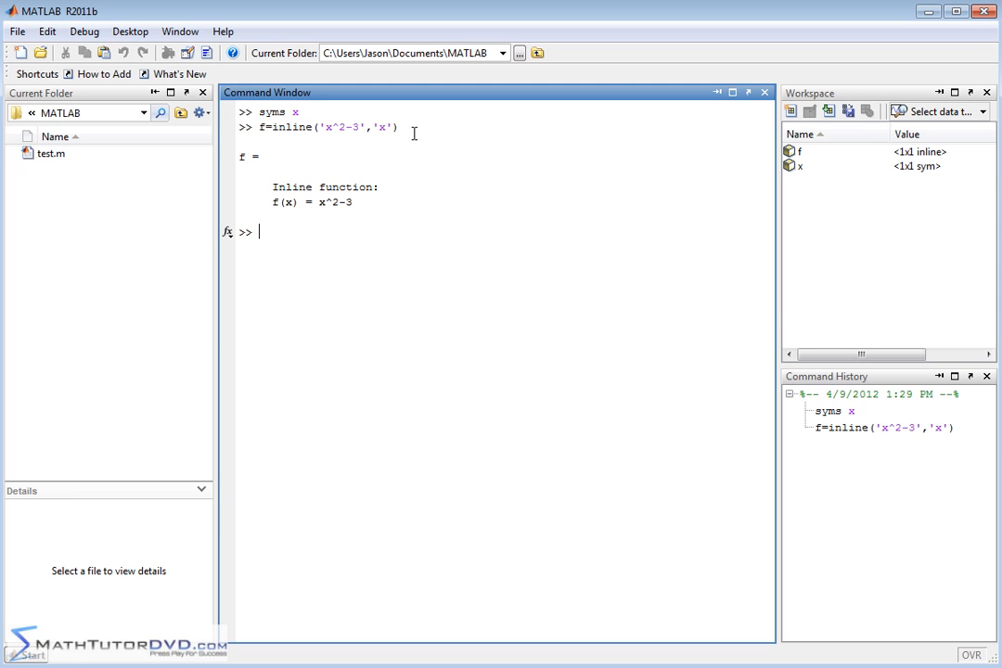
pyautogui.moveTo(356, 208)
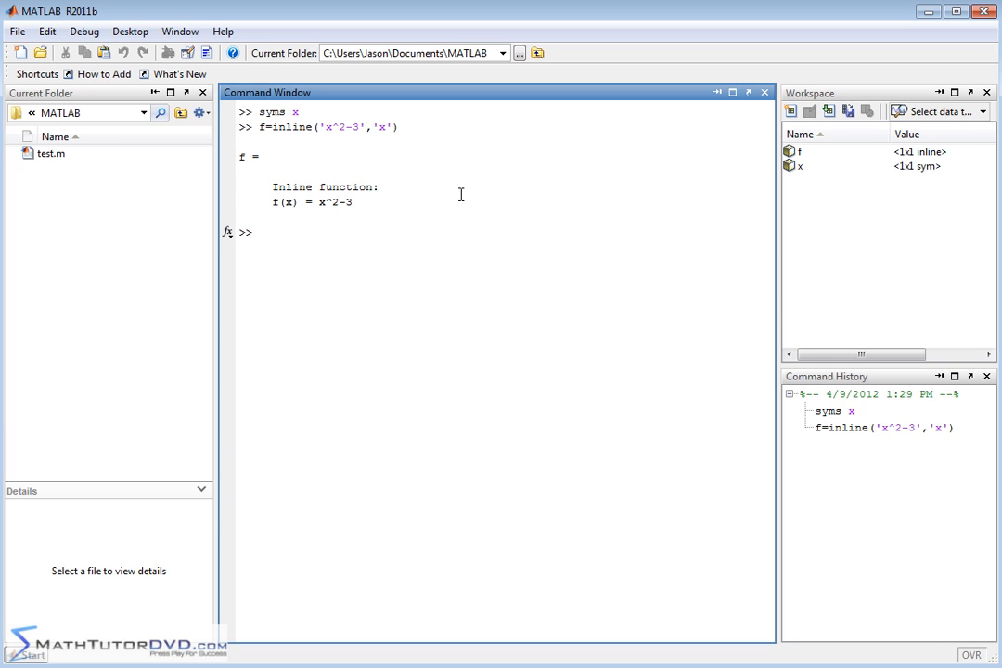
# Differentiate f with respect to x using diff, giving 2*x
pyautogui.write('di')
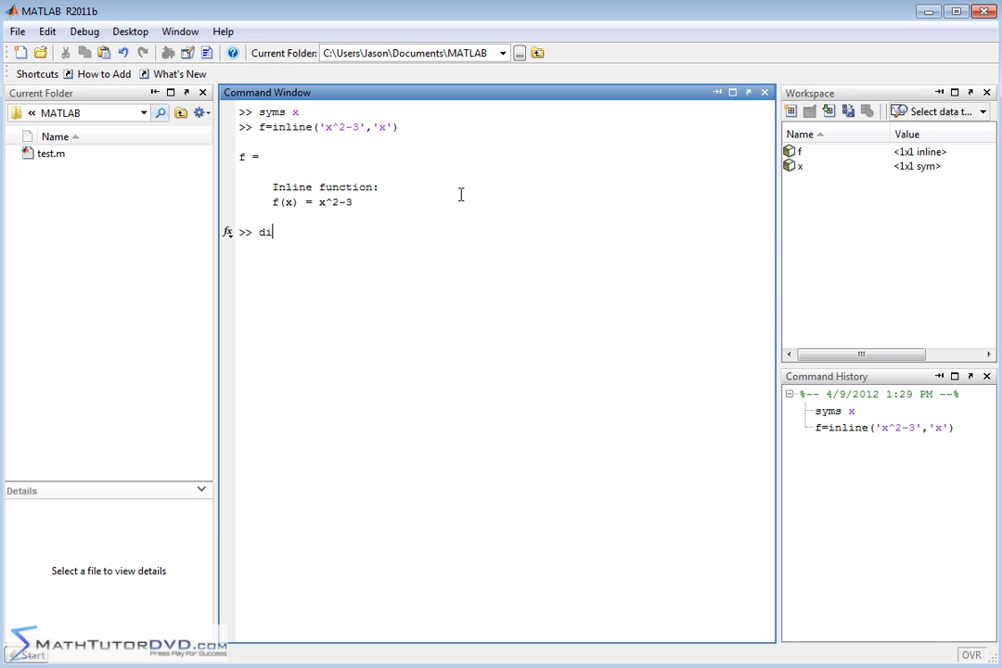
pyautogui.write('ff(')
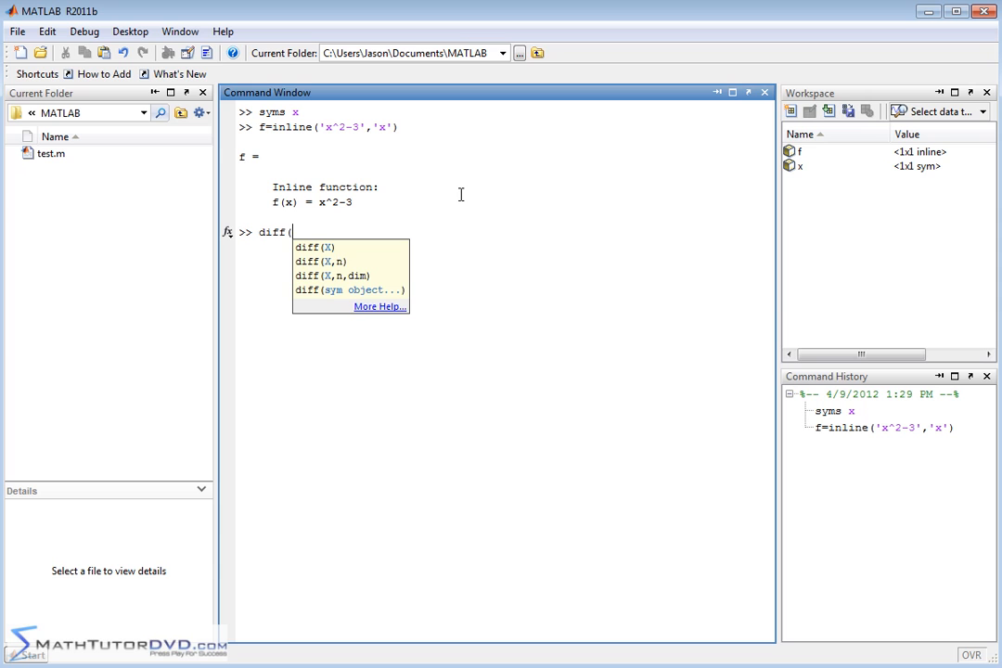
pyautogui.write('f,x)')
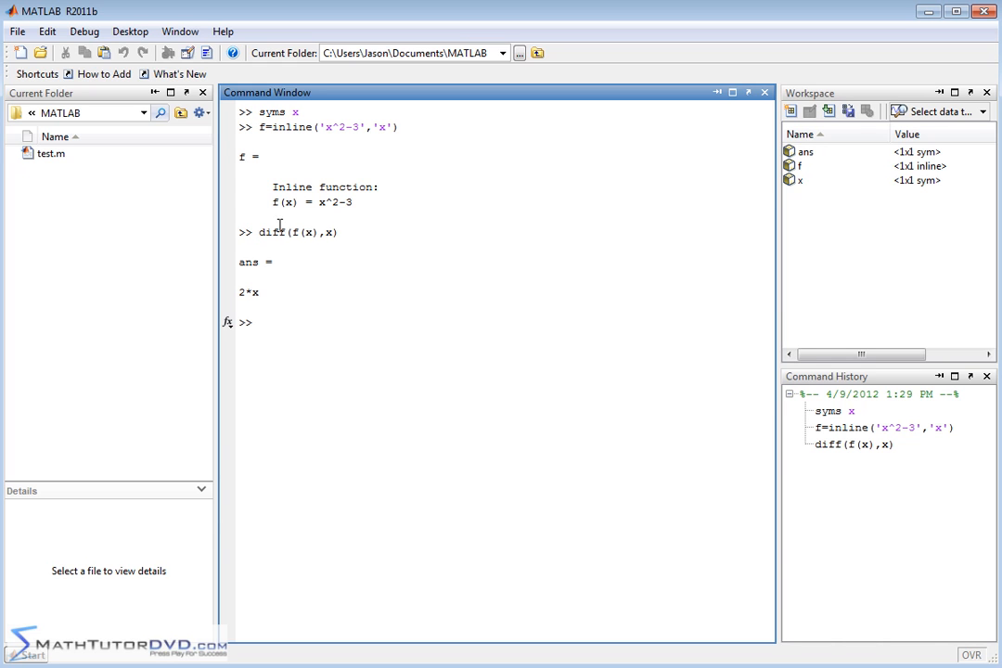
pyautogui.moveTo(289, 263)
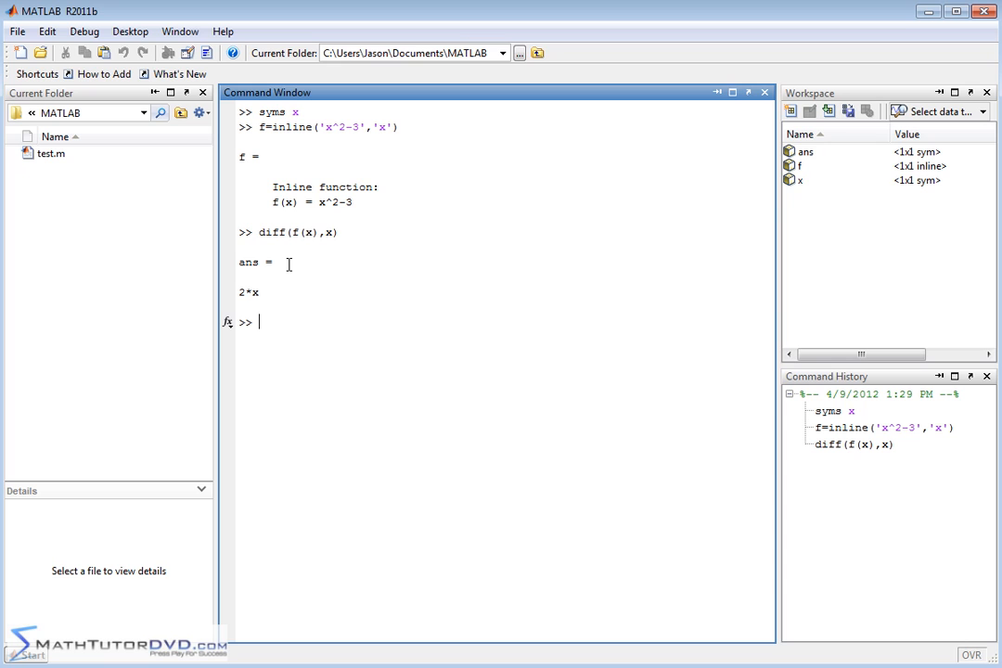
# Start defining derivative=inline(diff(f(x)...), hitting an unterminated-string error
pyautogui.write('derivat')
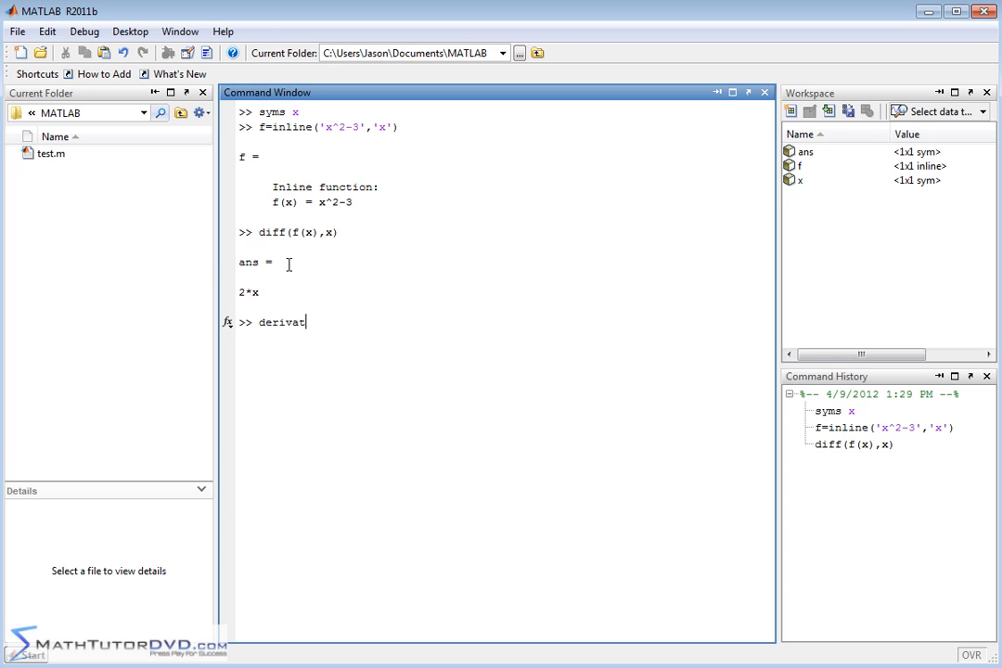
pyautogui.write('ive')
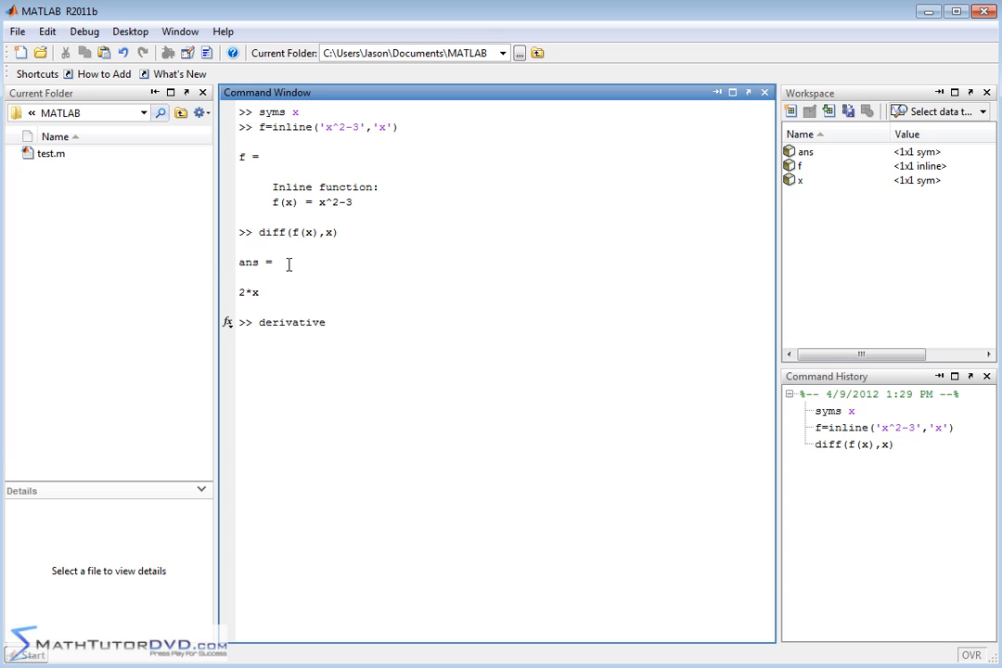
pyautogui.write('=ins')
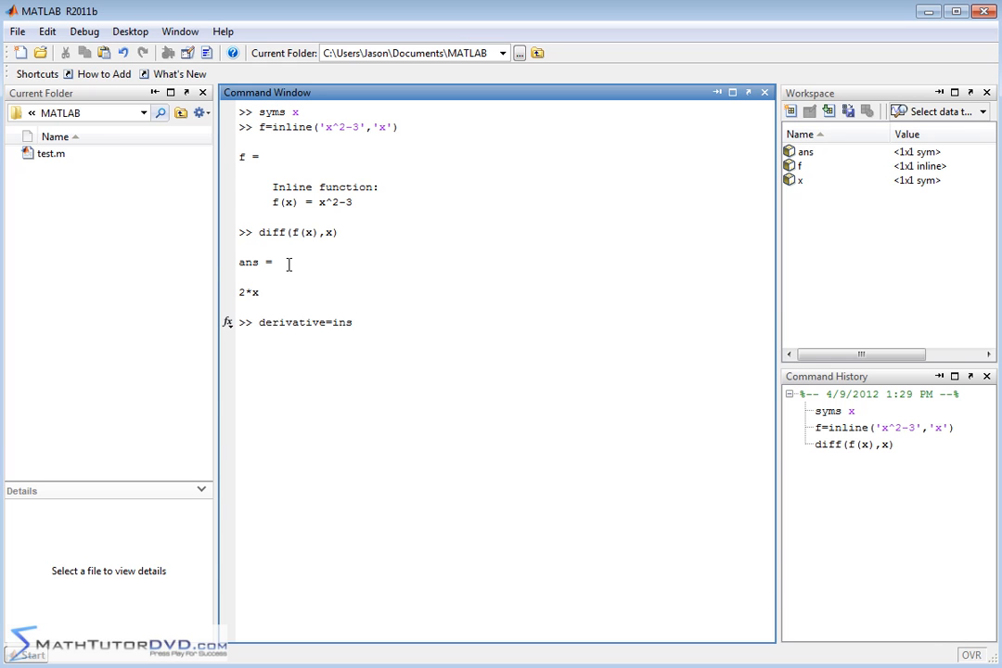
pyautogui.write('line')
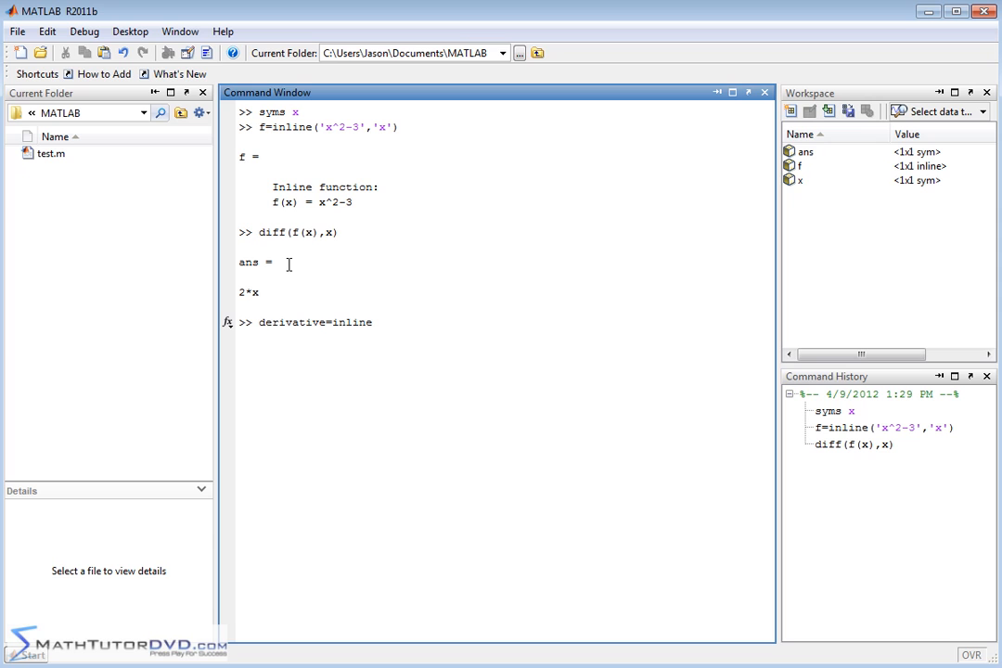
pyautogui.write('(')
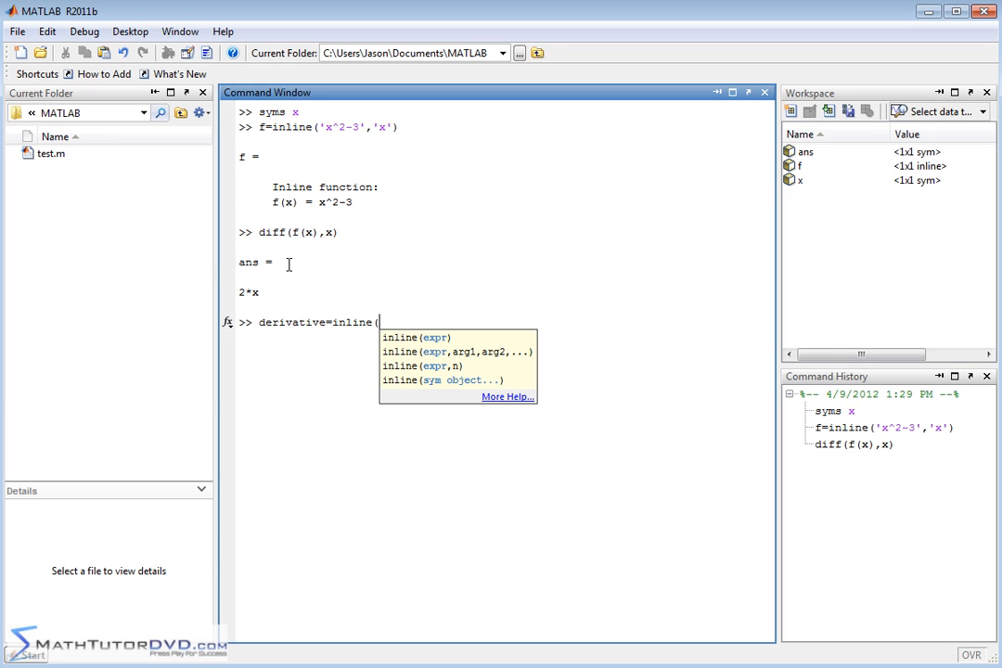
pyautogui.write('diff')
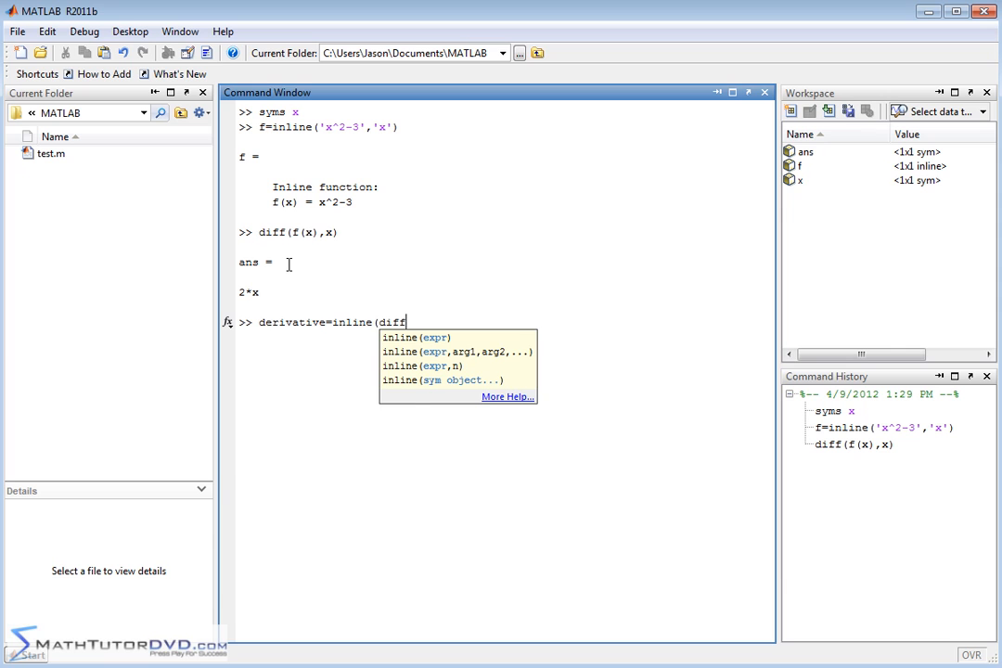
pyautogui.write('(f(x),x),')
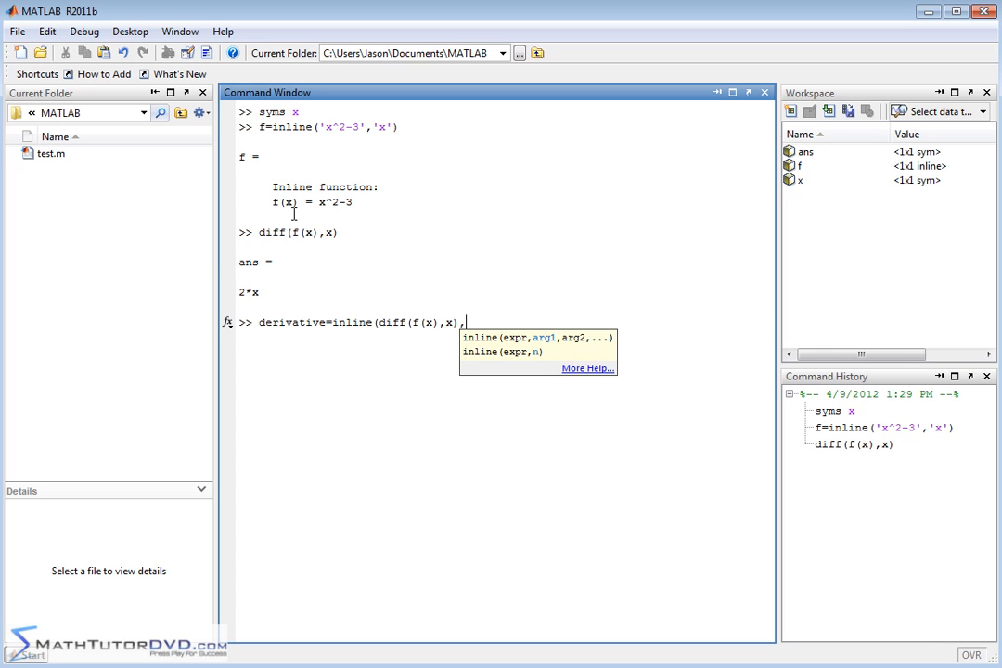
pyautogui.moveTo(509, 498)
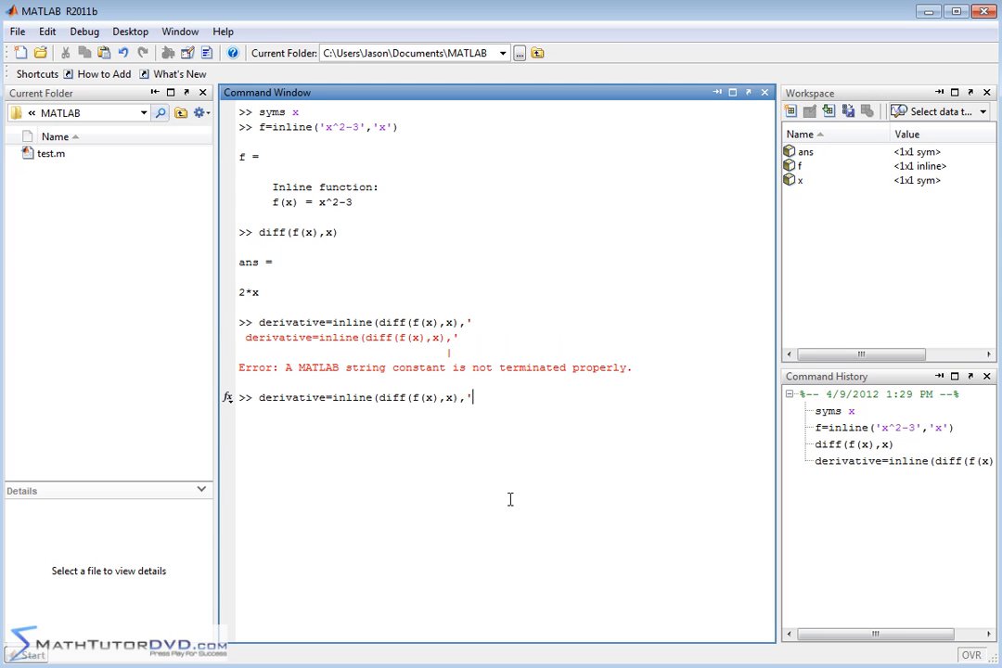
# Complete derivative=inline(diff(f(x),x),'x') so derivative(x) = x.*2.0
pyautogui.write("x'")
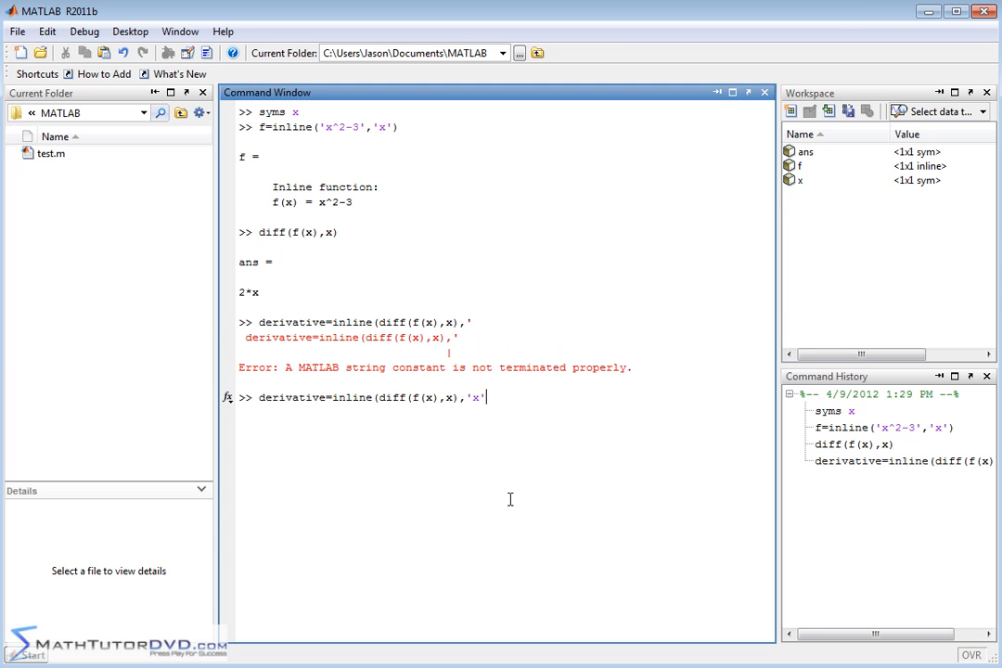
pyautogui.write(')')
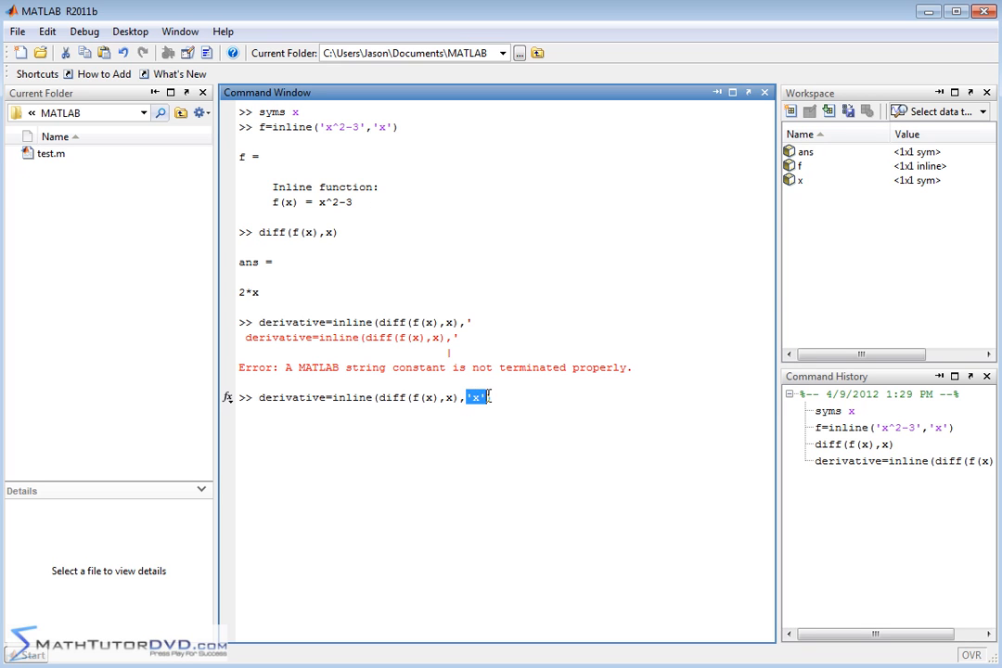
pyautogui.write(')')
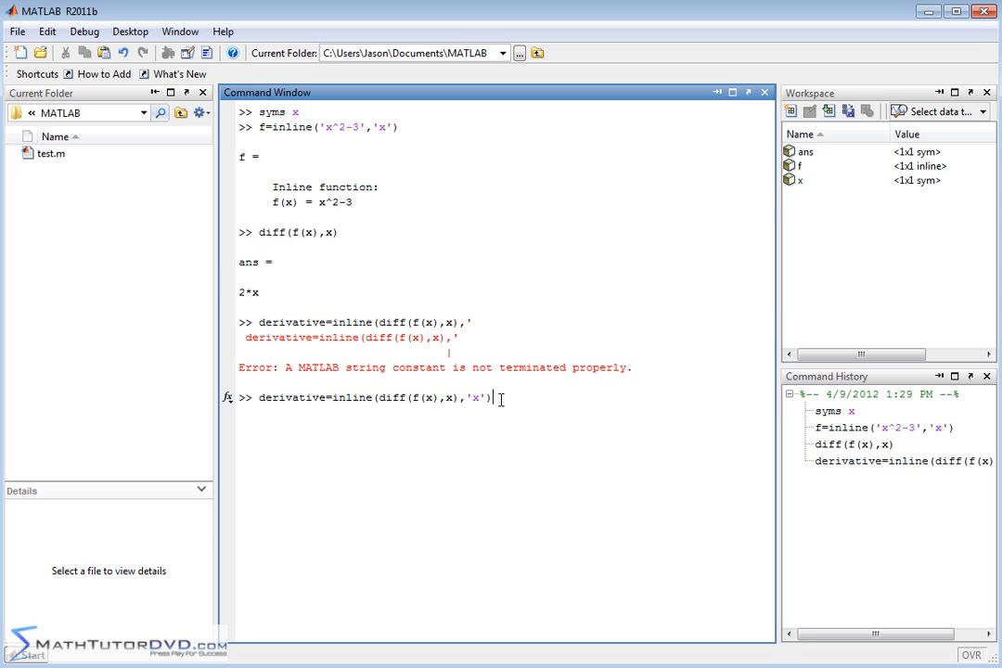
pyautogui.moveTo(523, 399)
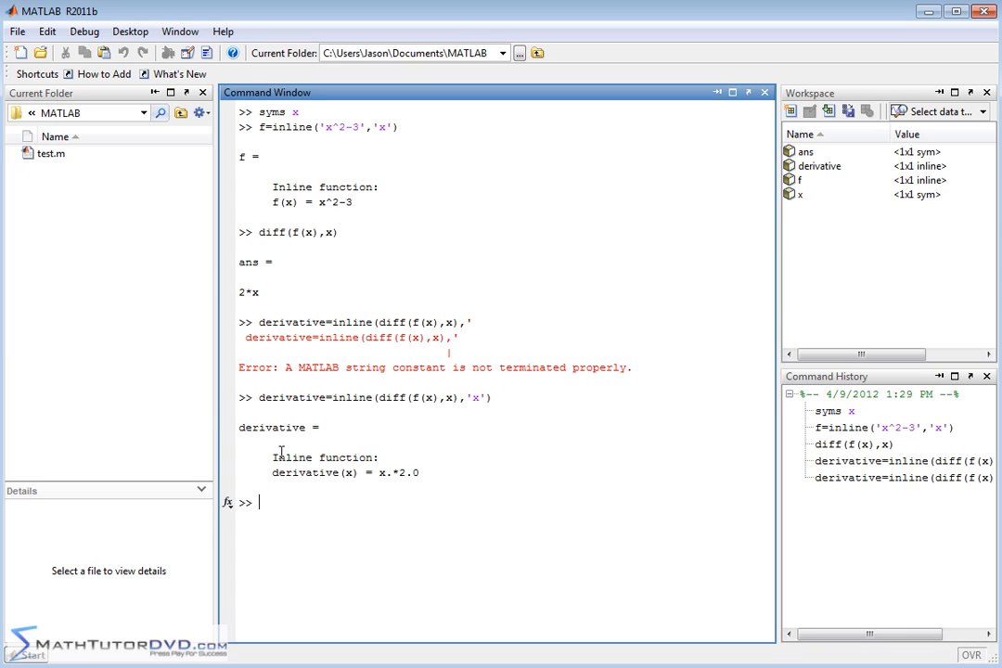
pyautogui.moveTo(349, 475)
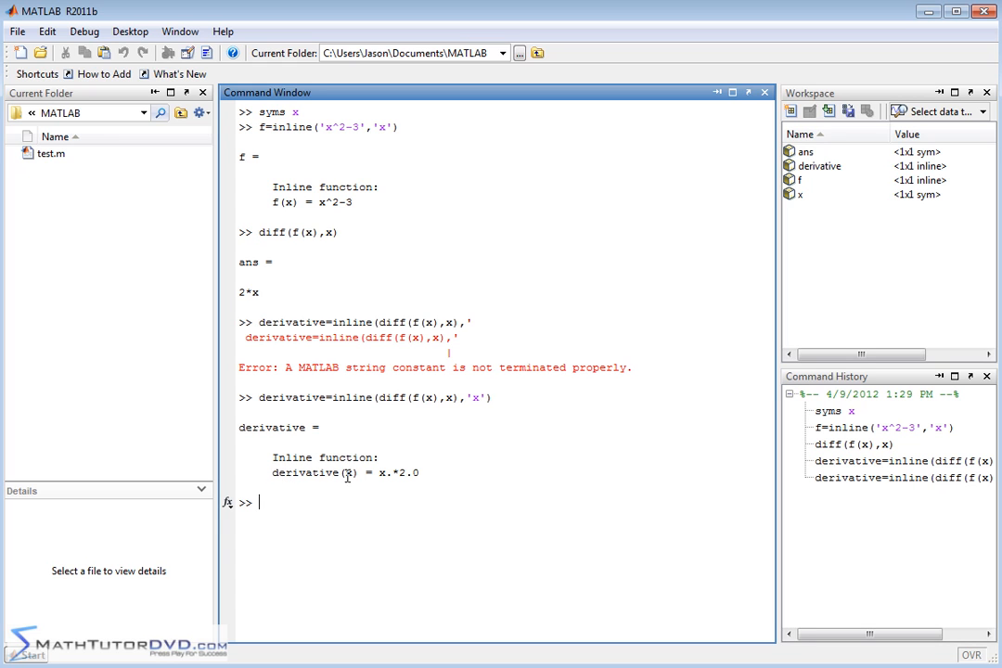
pyautogui.moveTo(386, 486)
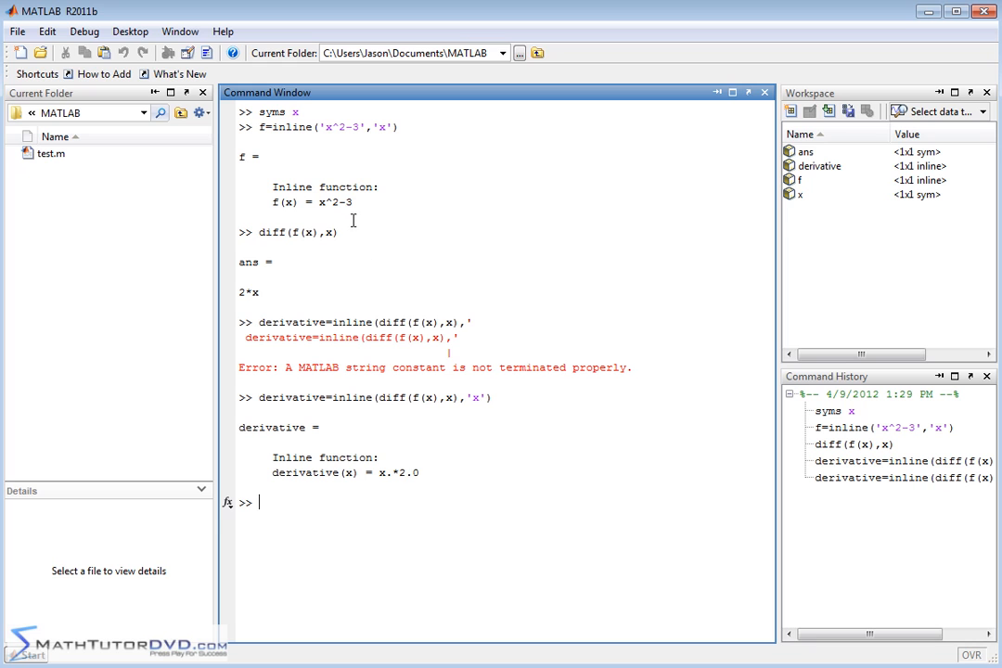
pyautogui.moveTo(354, 203)
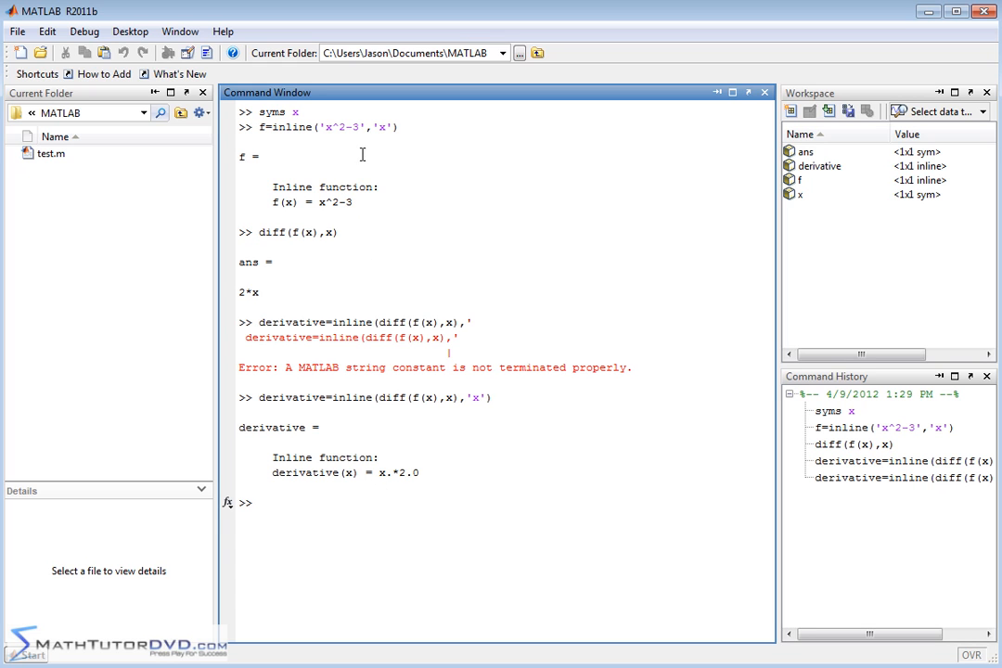
pyautogui.moveTo(455, 471)
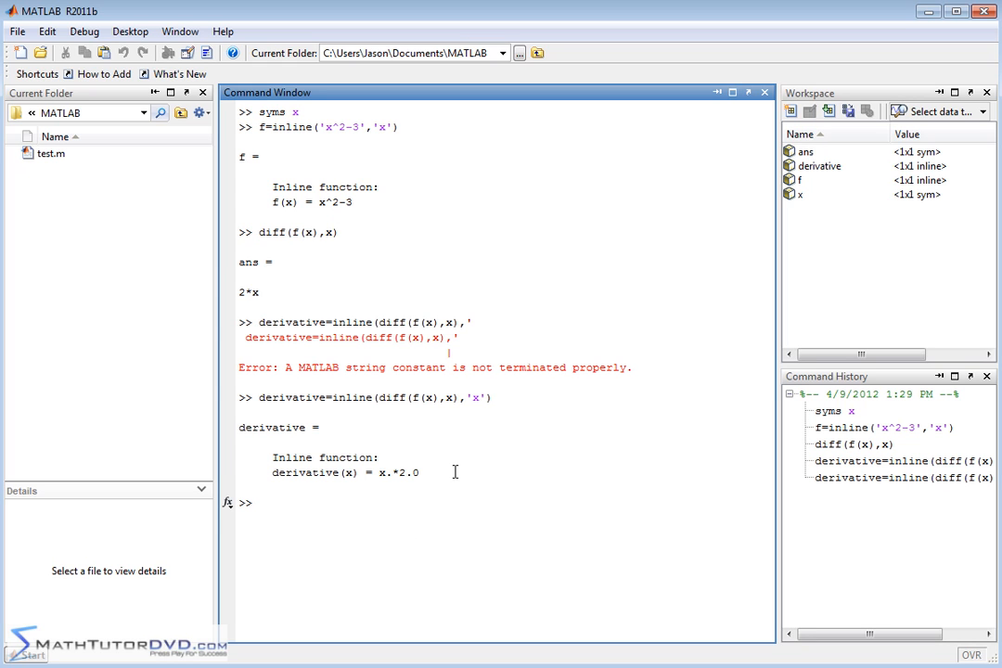
# Evaluate derivative(3) = 6 and derivative(-1) = -2, then clear the window with clc
pyautogui.write('derivative(3')
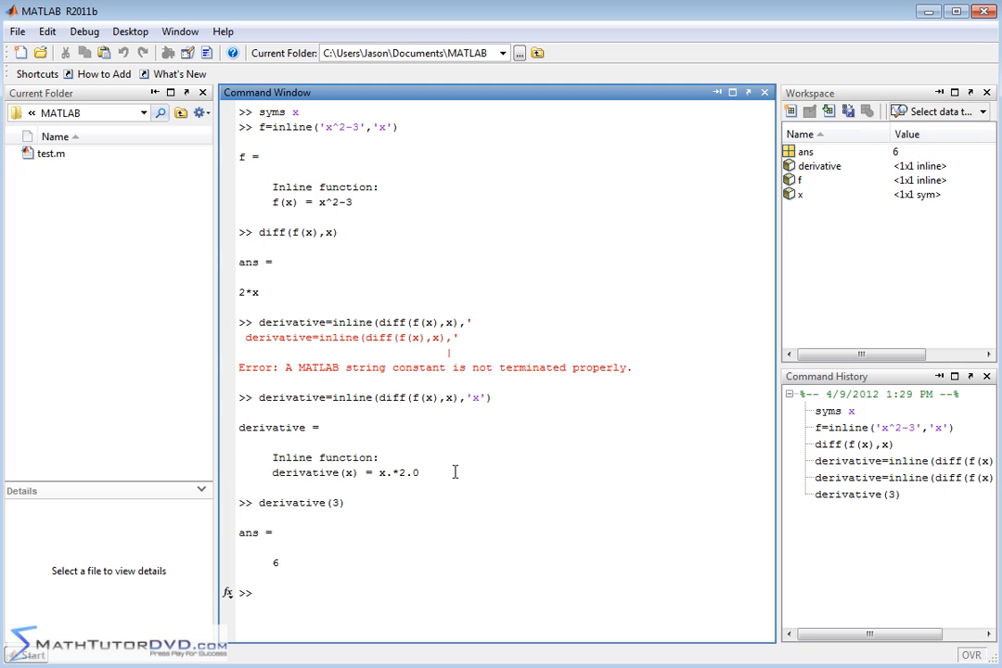
pyautogui.write('derivative')
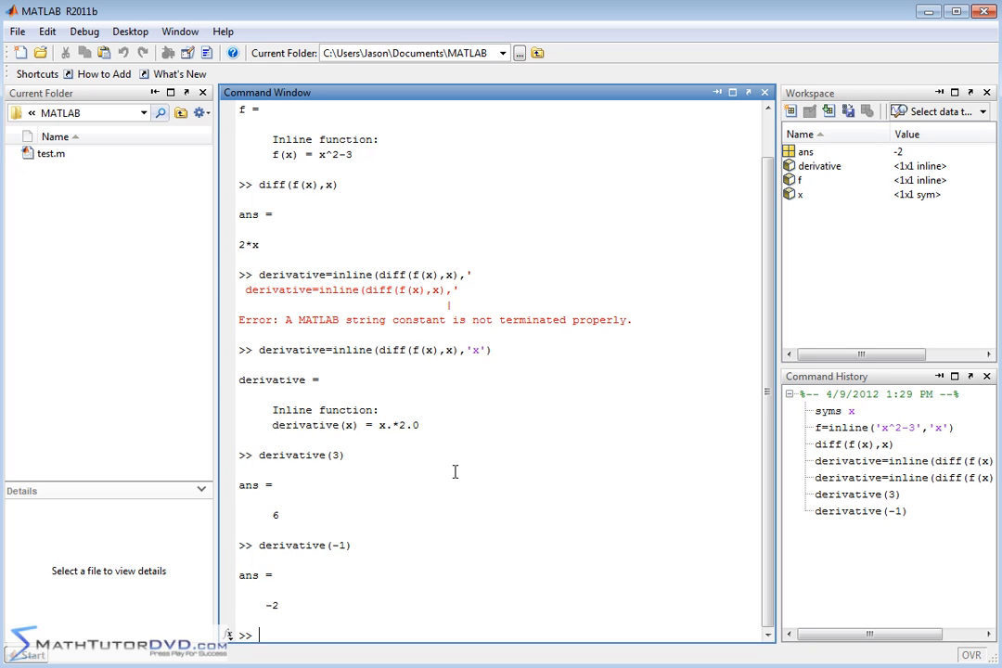
pyautogui.write('cl')
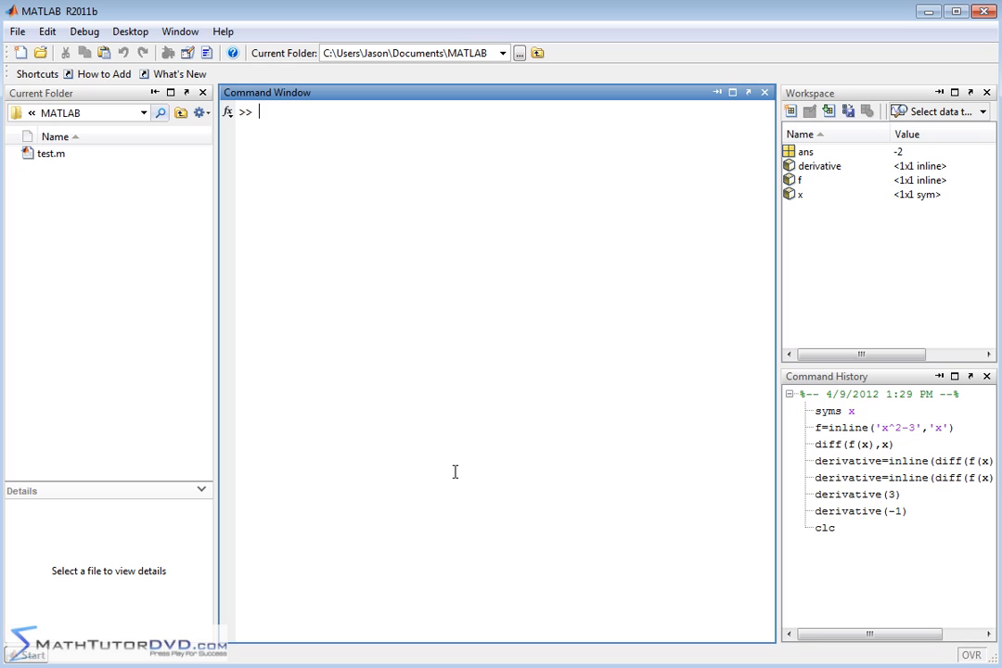
# Define the inline function g = inline('x^3-1','x')
pyautogui.write('g')
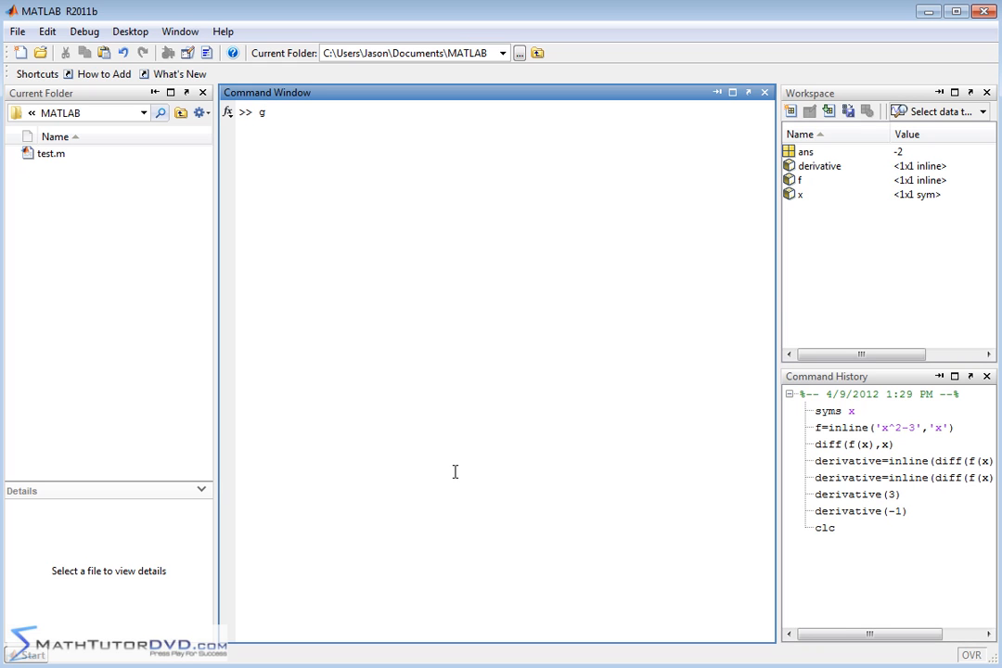
pyautogui.write('=inline(')
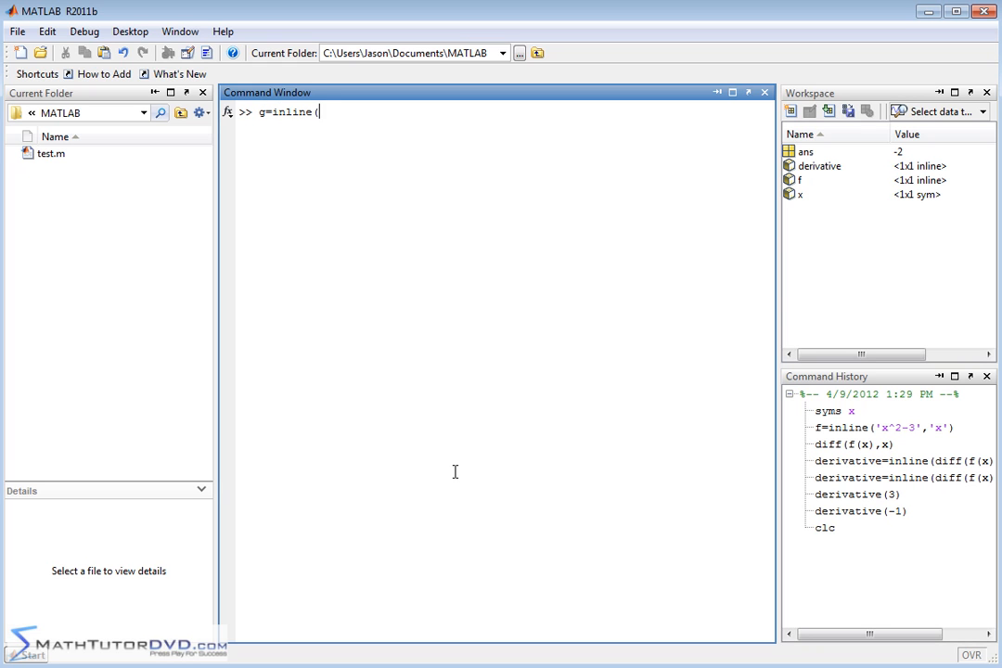
pyautogui.write("'")
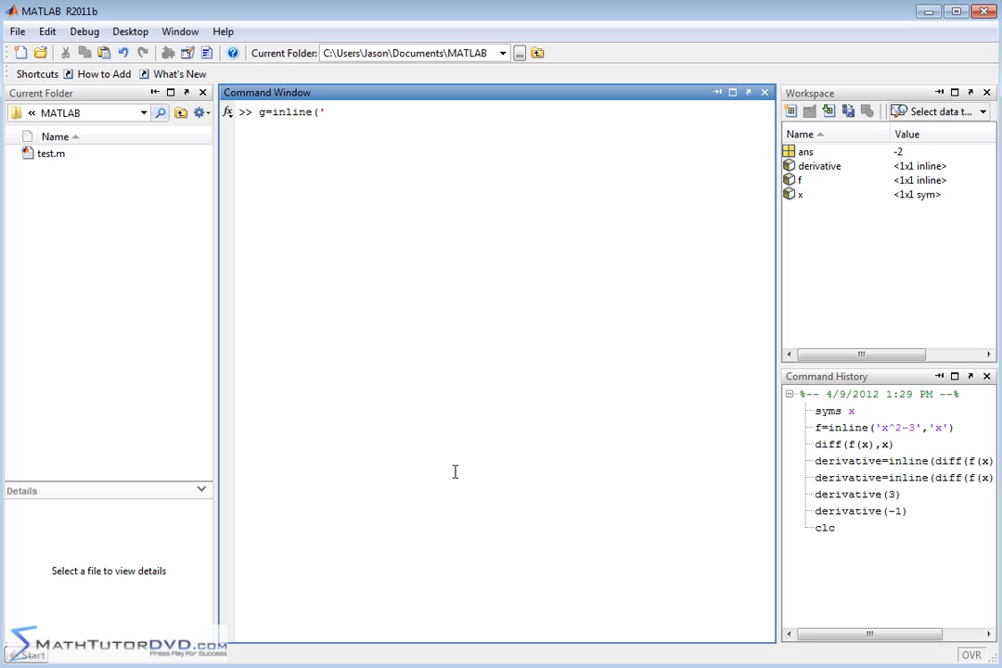
pyautogui.write('x^3')
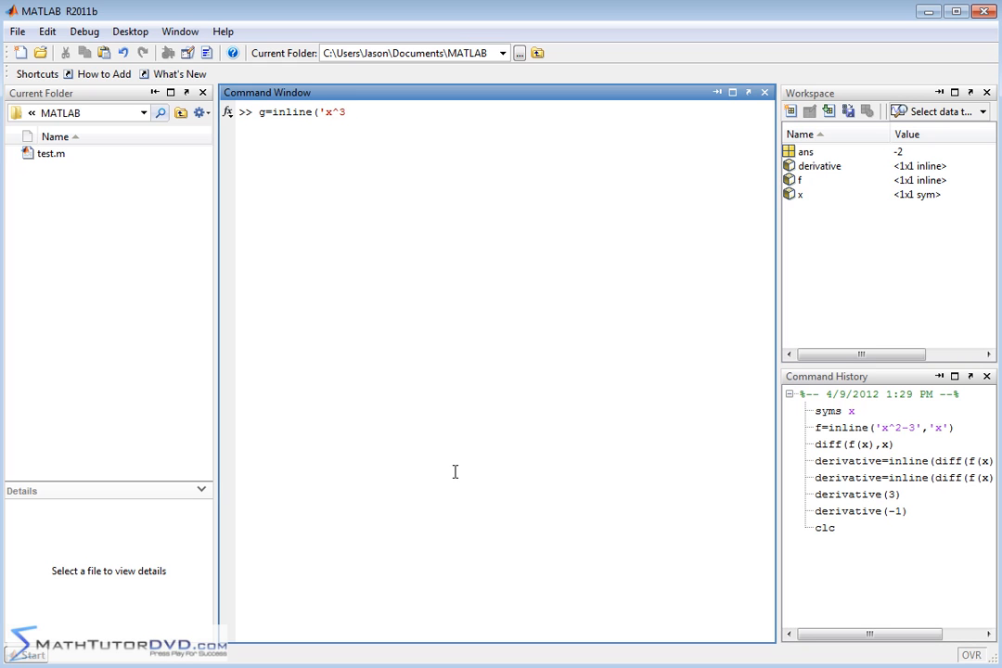
pyautogui.write('-1')
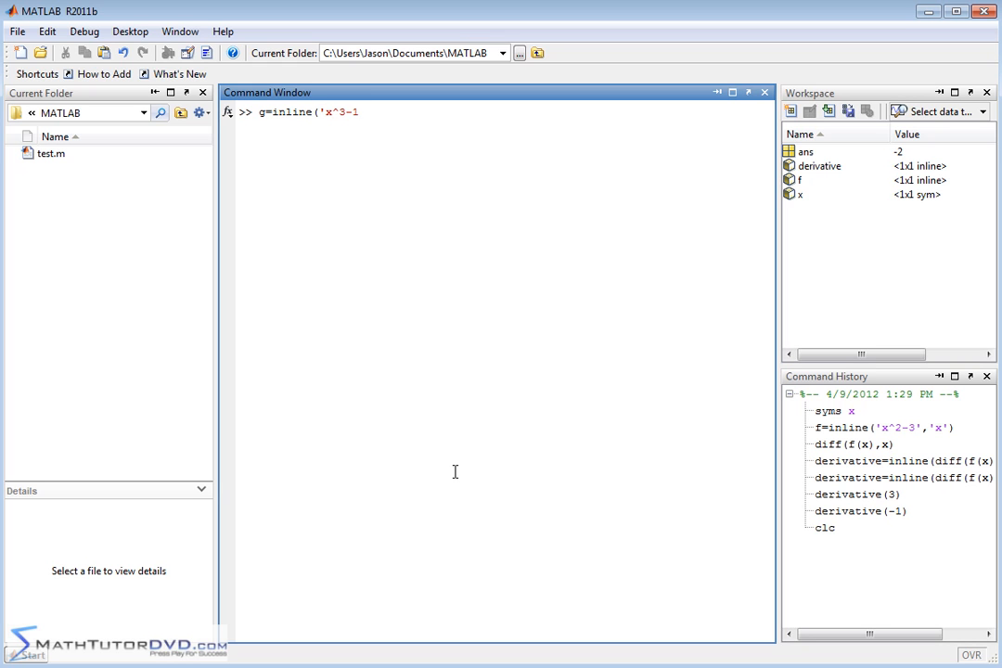
pyautogui.write(",'x')")
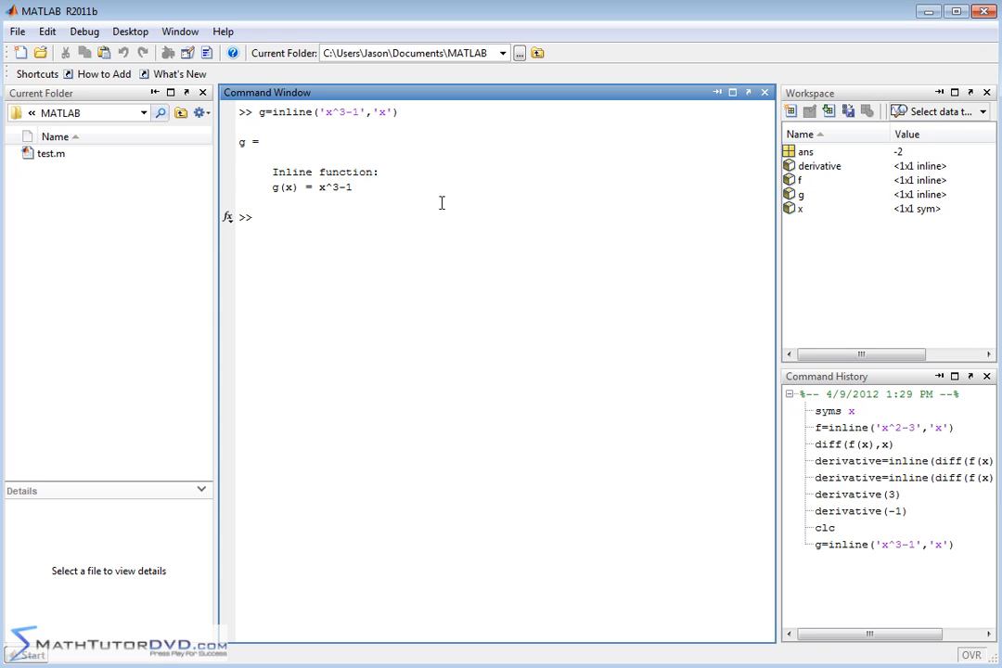
# Compute deriv = diff(g(x),x), giving the symbolic 3*x^2
pyautogui.write('de')
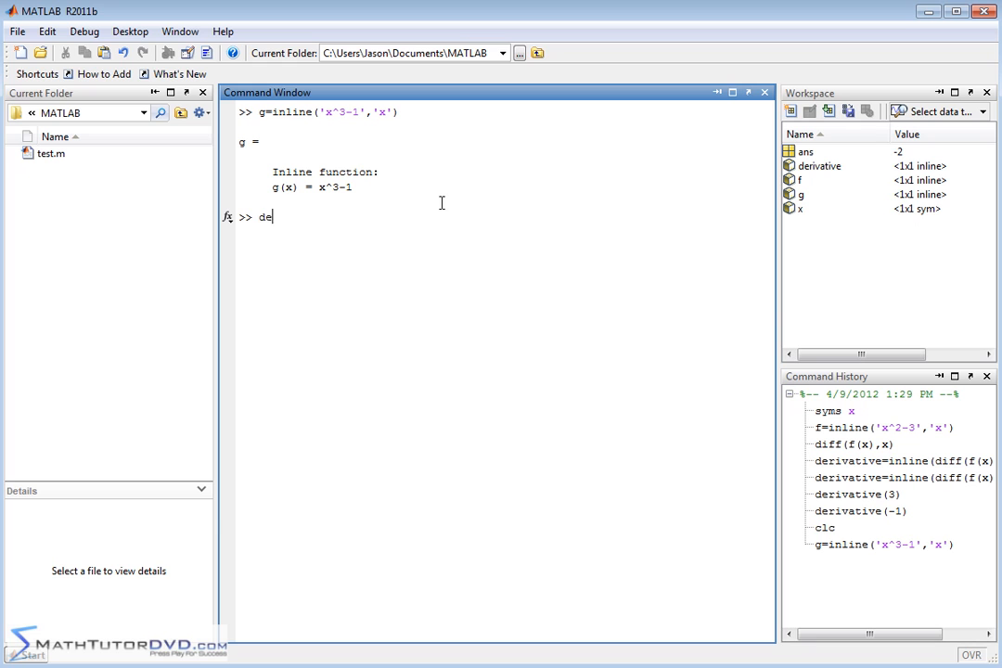
pyautogui.write('rivative')
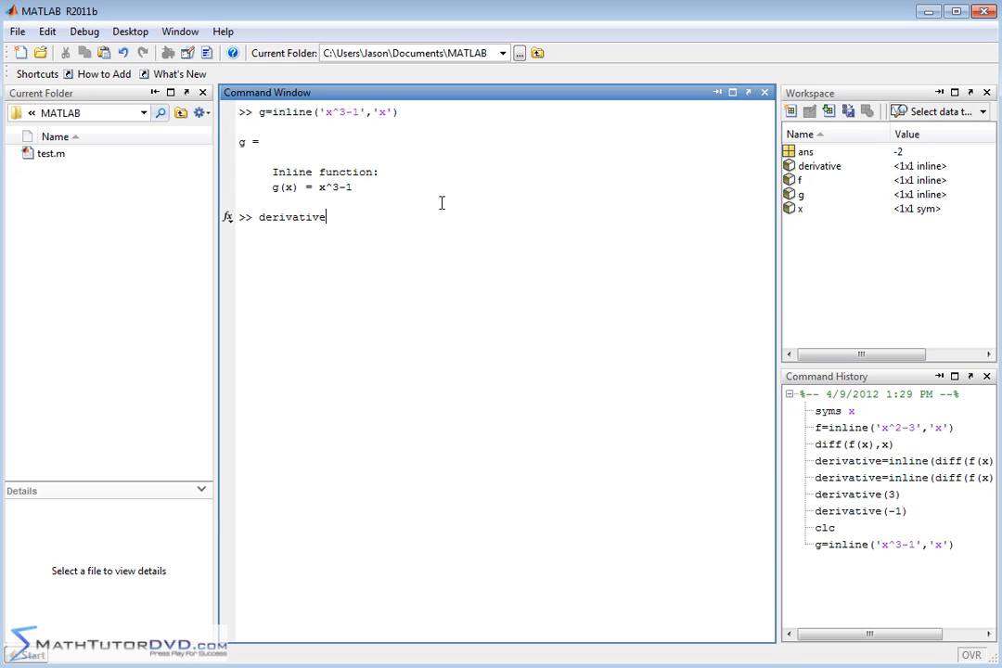
pyautogui.press('BackSpace')
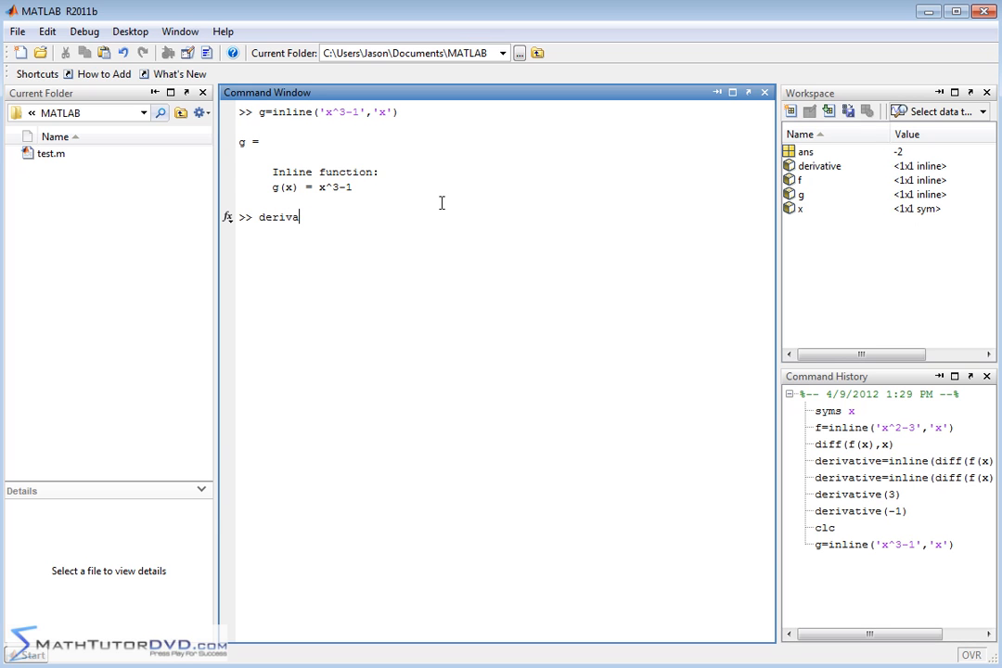
pyautogui.write('=')
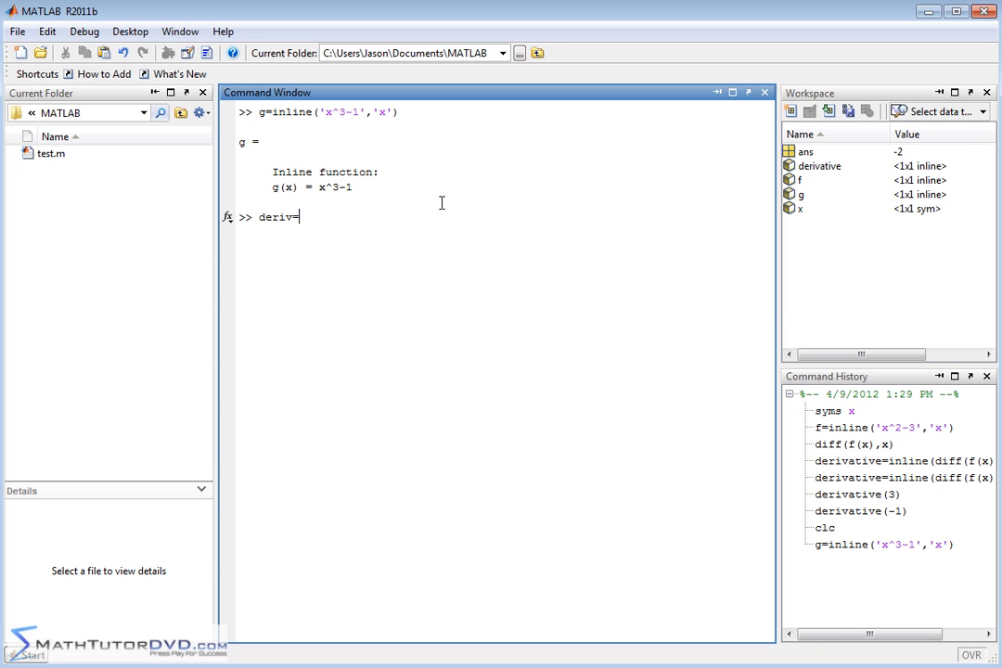
pyautogui.write('diff(g')
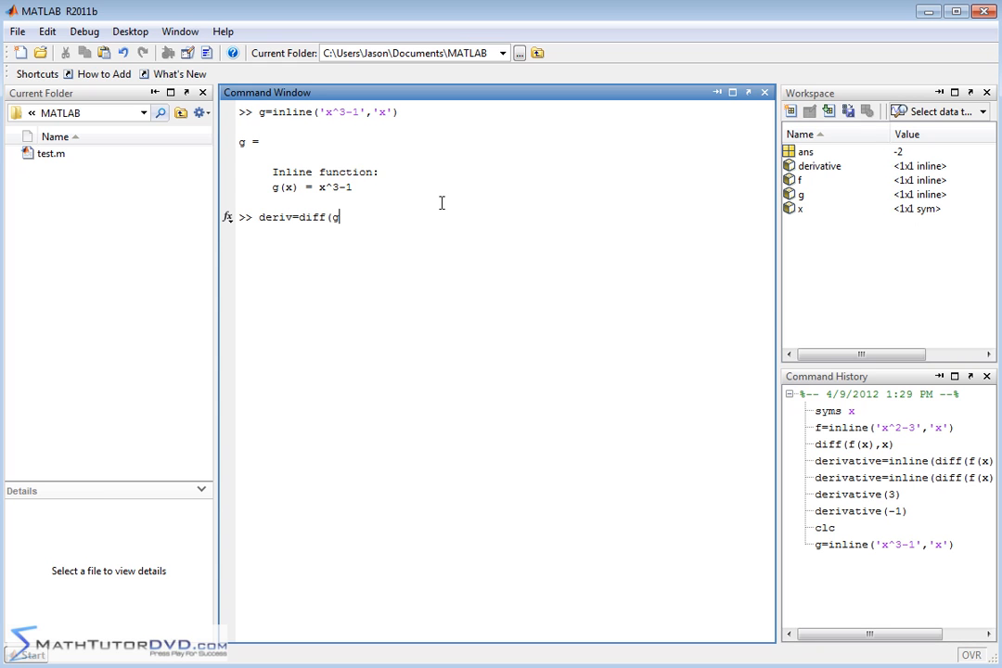
pyautogui.write(')x)')
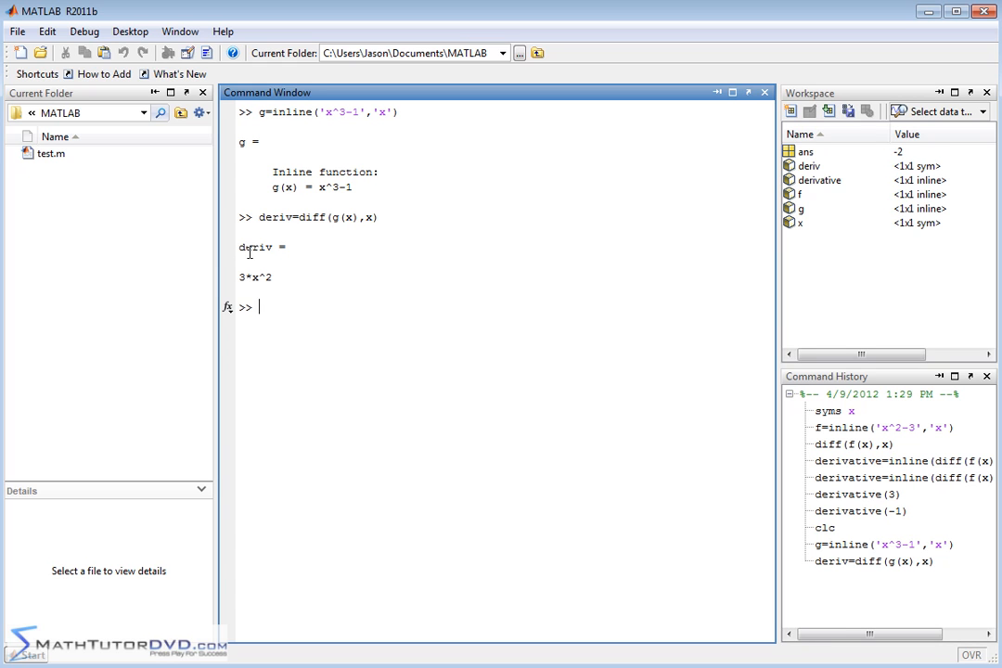
pyautogui.moveTo(255, 275)
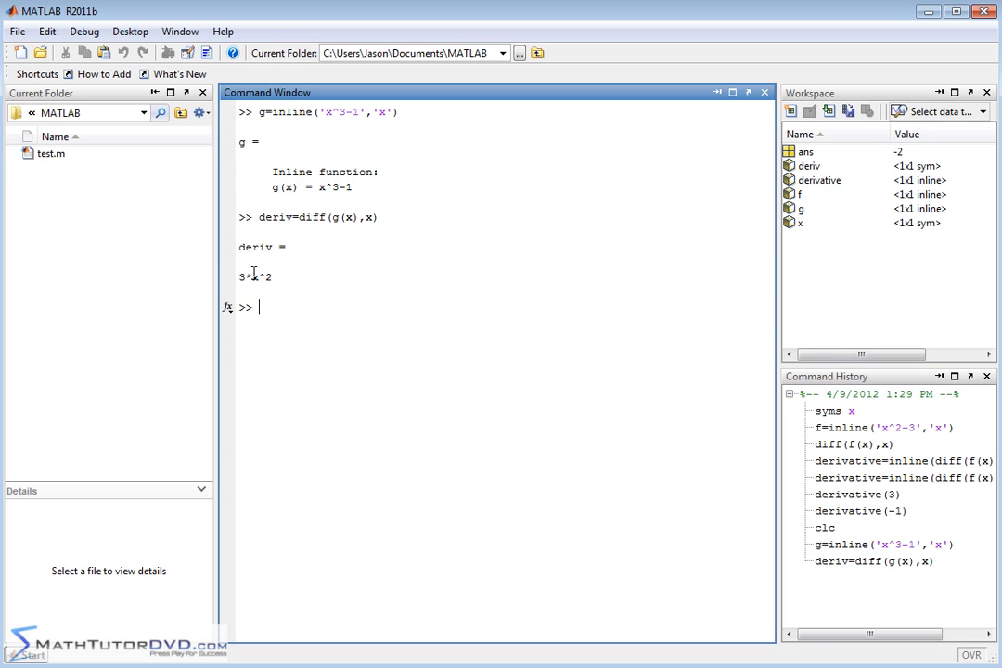
# Try deriv(3), which raises an index error, then clear the Command Window
pyautogui.write('di')
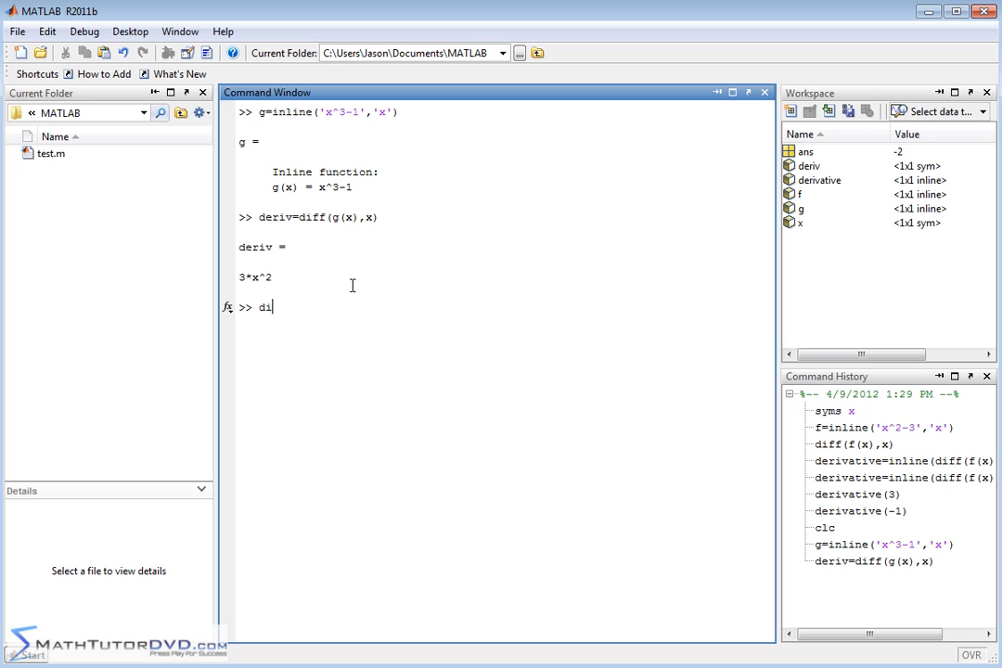
pyautogui.write('eriv(3')
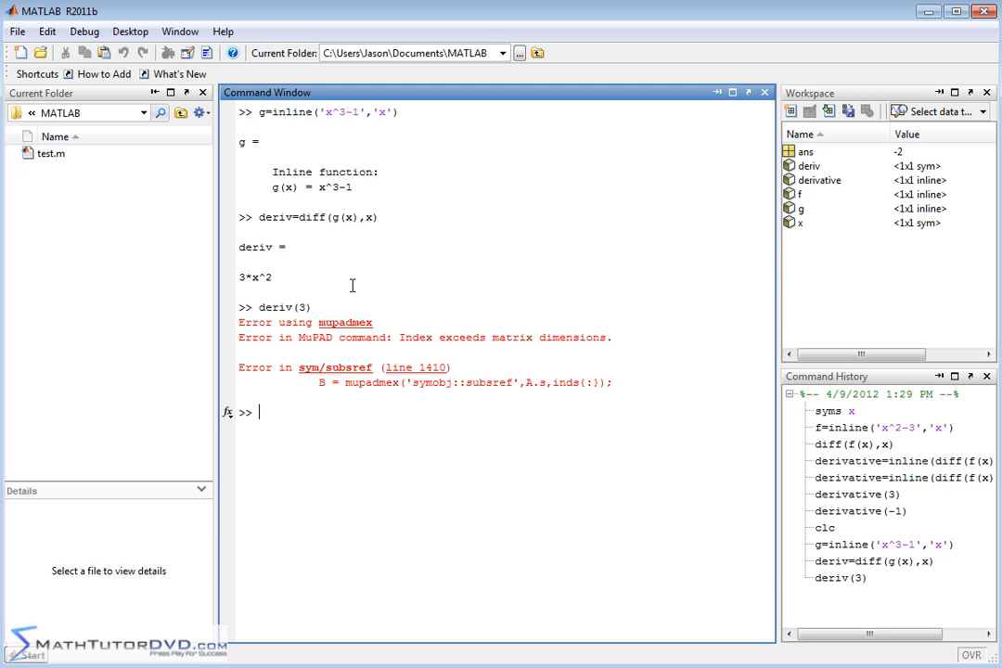
pyautogui.doubleClick(248, 247)
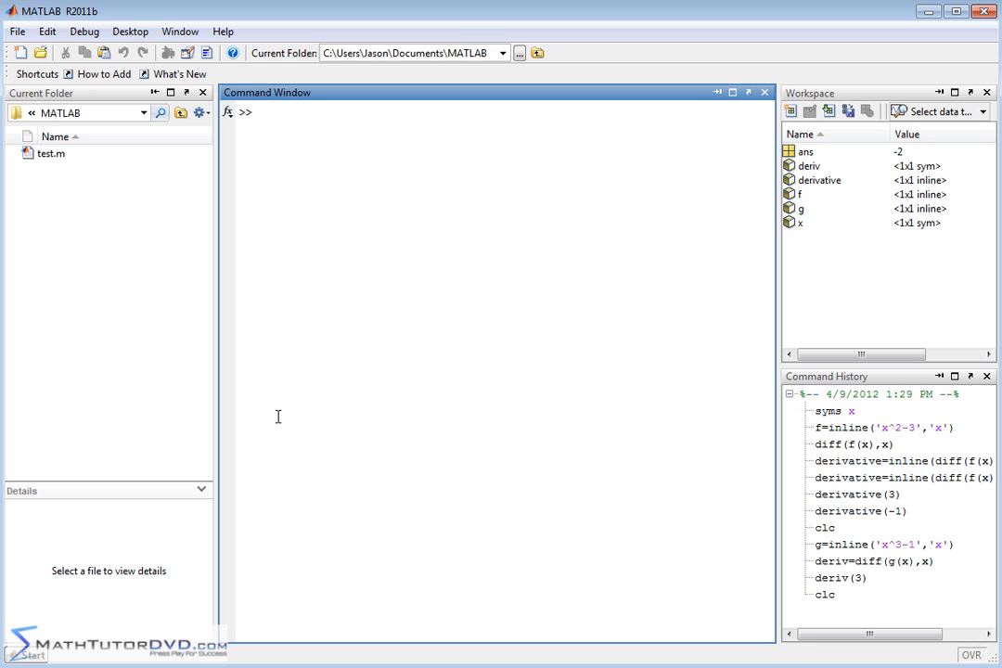
# Display g and begin redefining deriv as inline(diff...)
pyautogui.write('g')
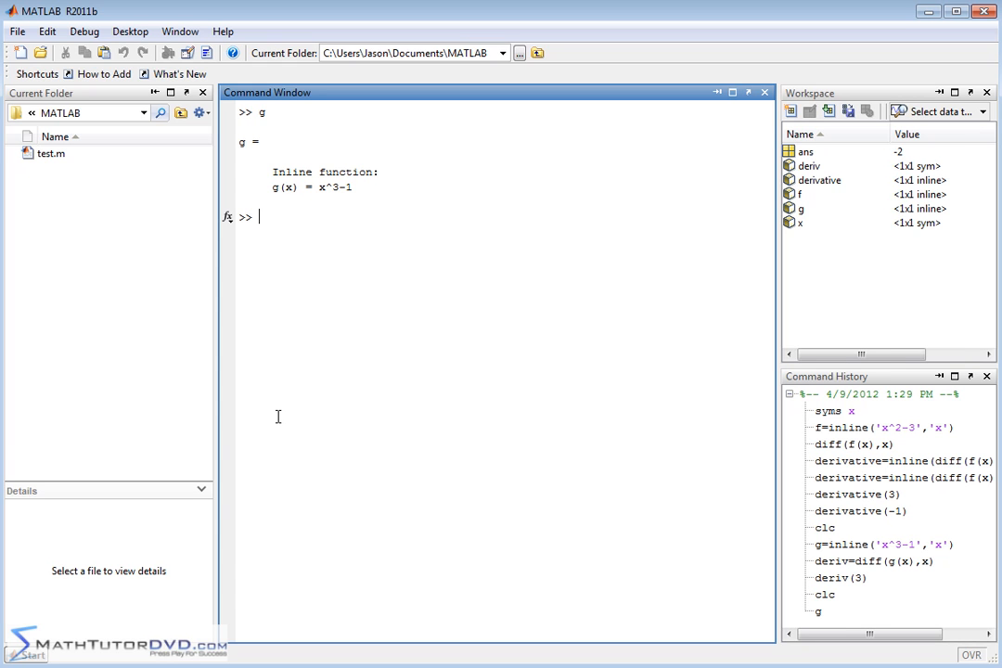
pyautogui.write('deri')
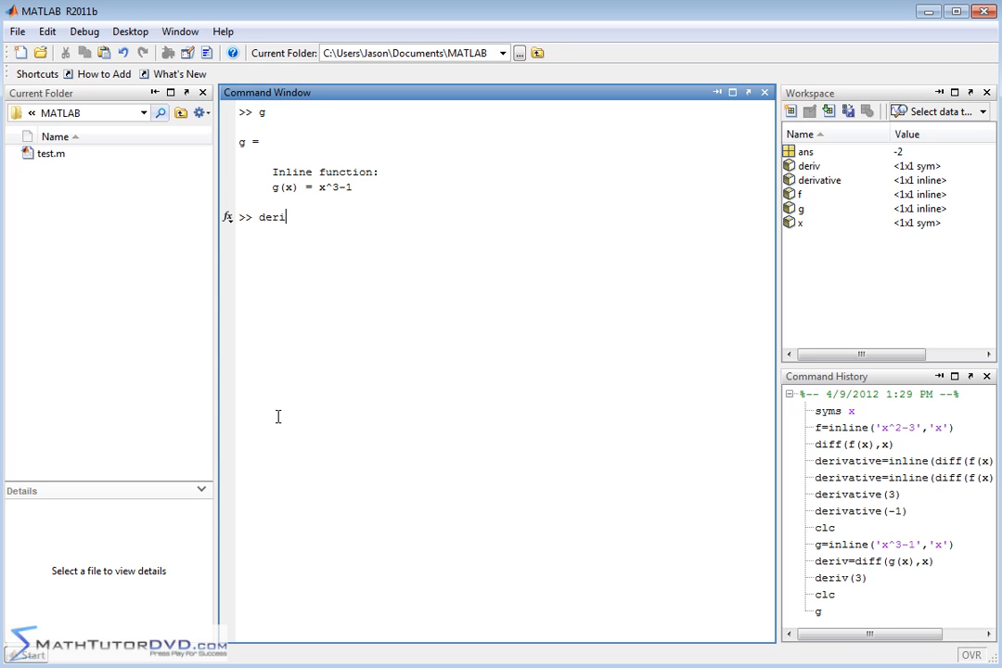
pyautogui.write('v')
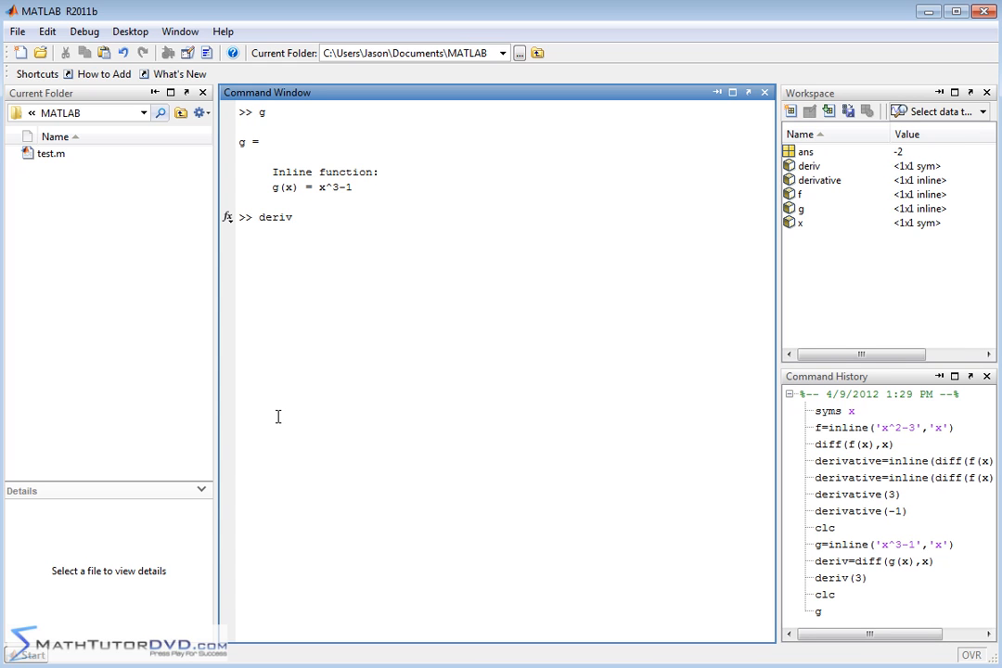
pyautogui.write('=inline')
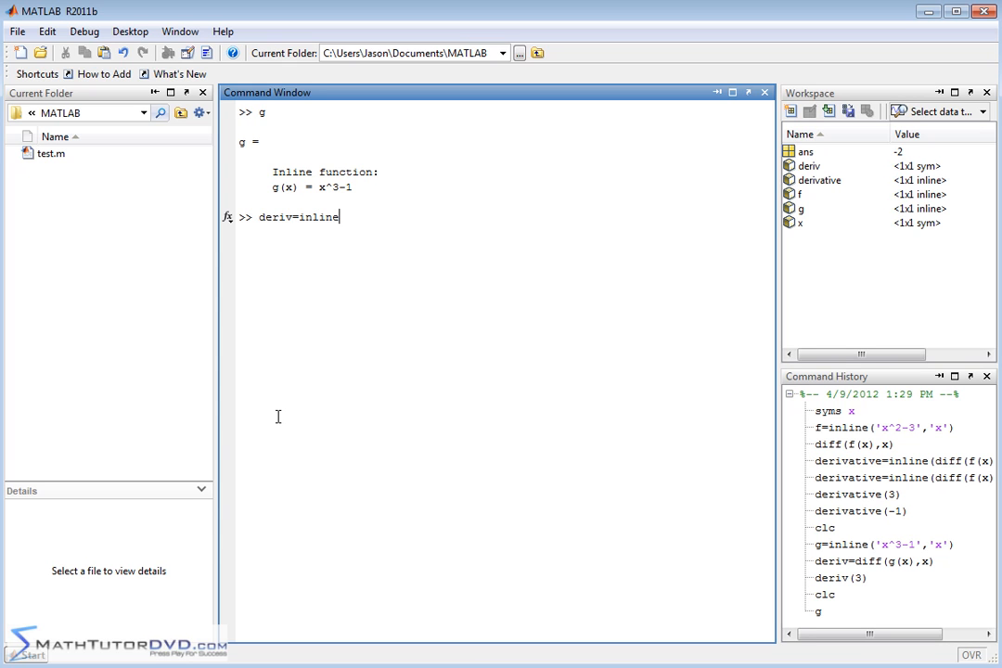
pyautogui.write('(diff')
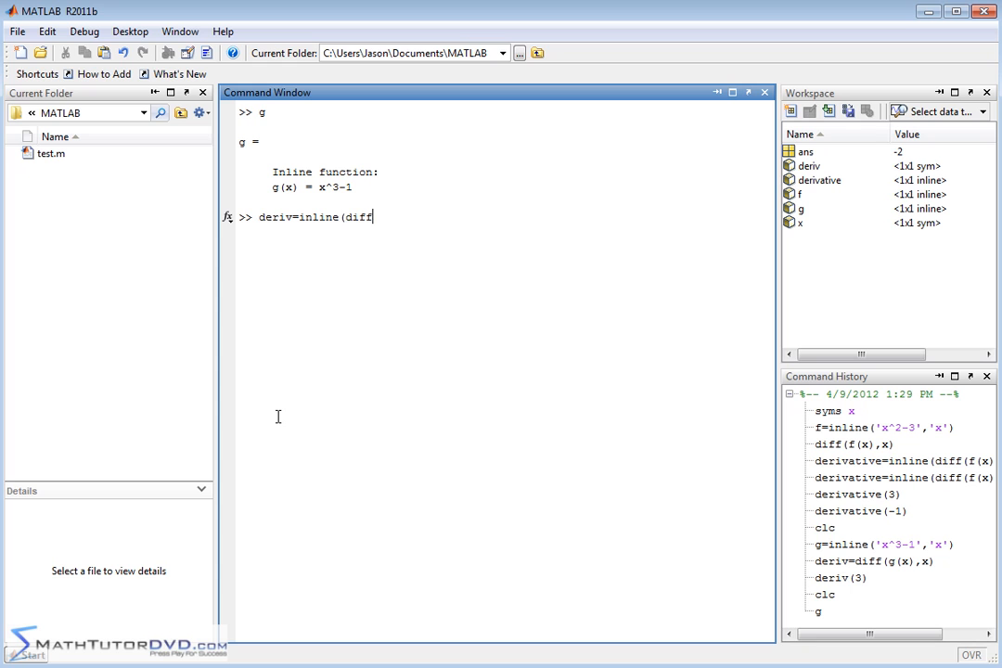
# Finish deriv=inline(diff(g(x),x),'x'), giving deriv(x) = x.^2.*3.0
pyautogui.write('(g(')
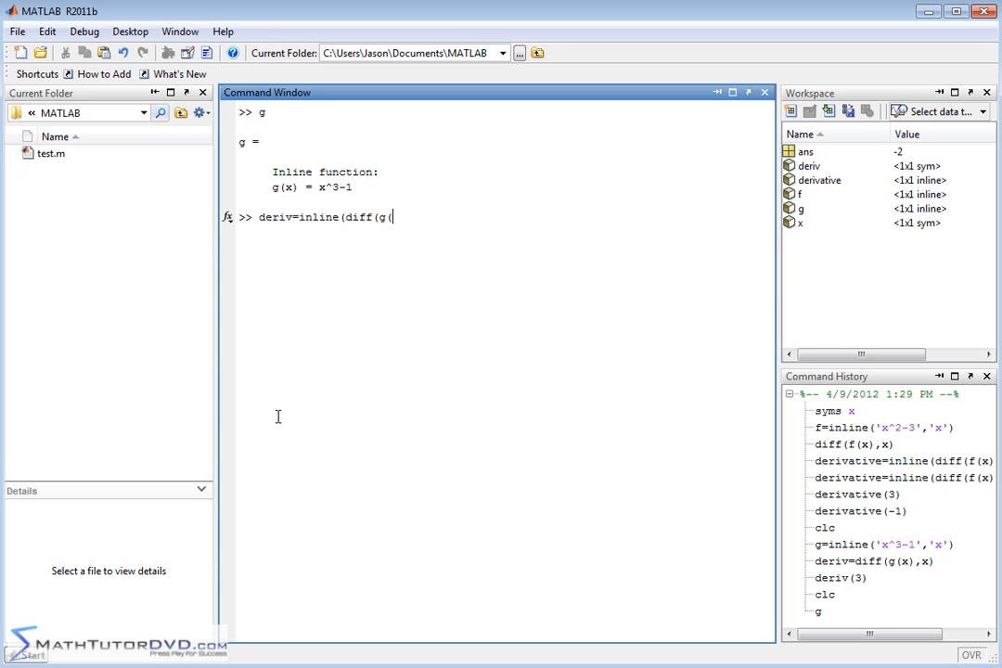
pyautogui.write('x)')
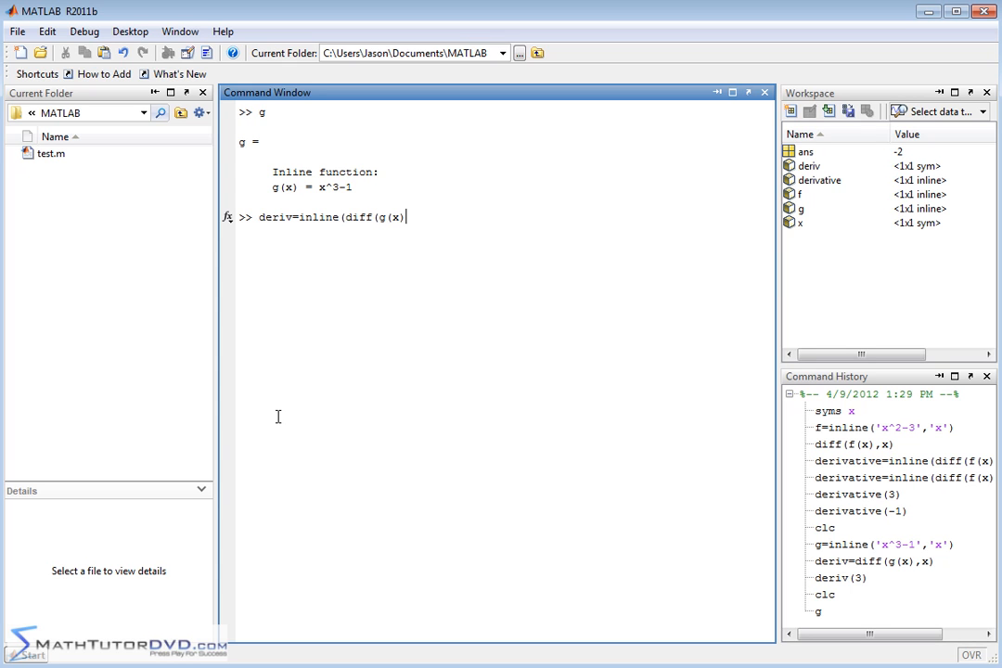
pyautogui.write(',x)')
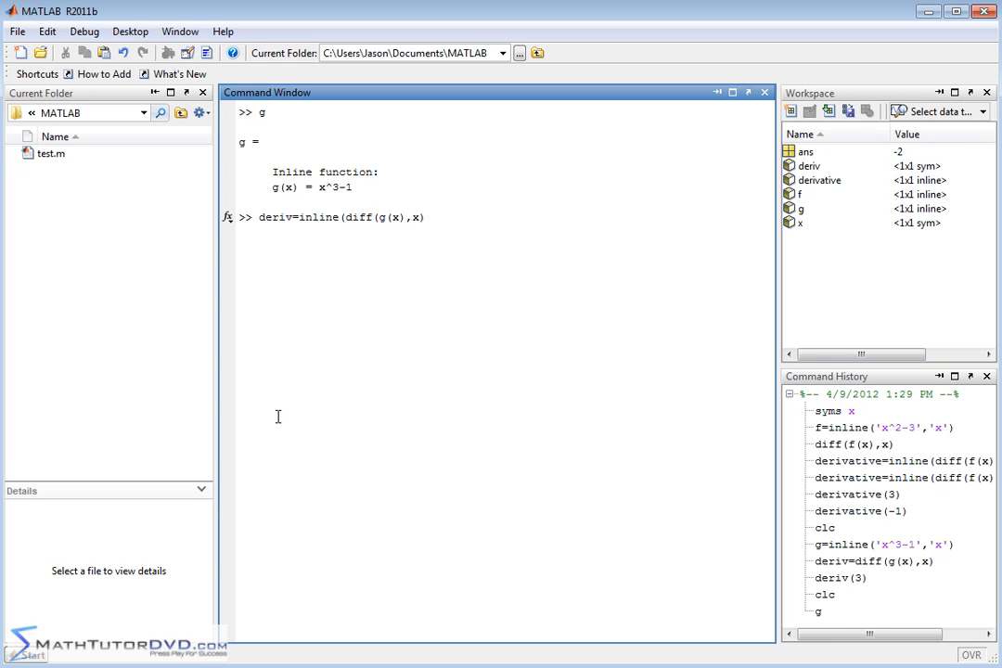
pyautogui.moveTo(436, 349)
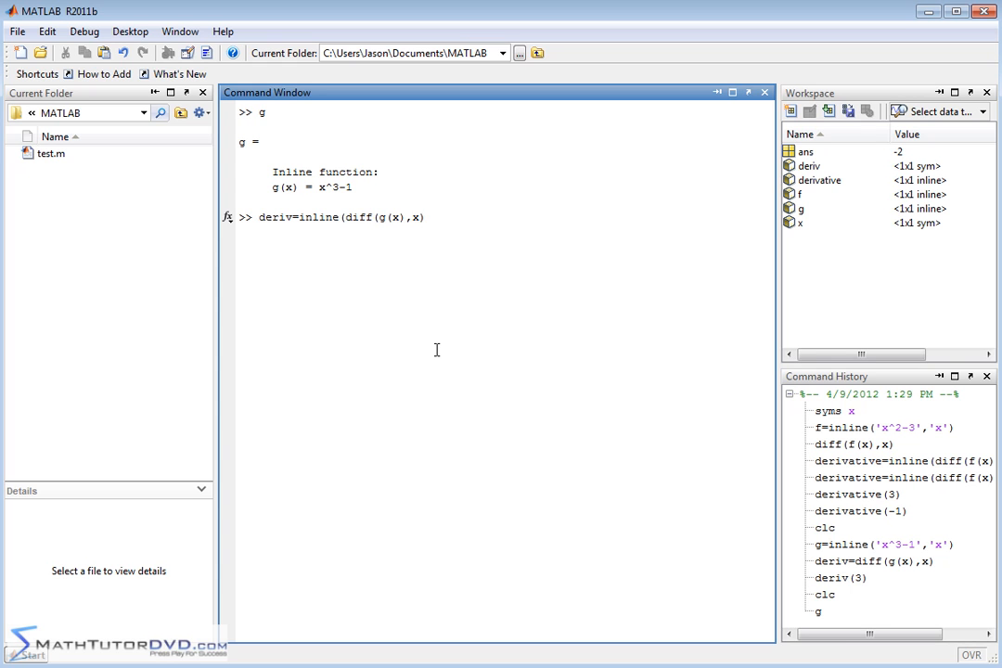
pyautogui.write(",'x')")
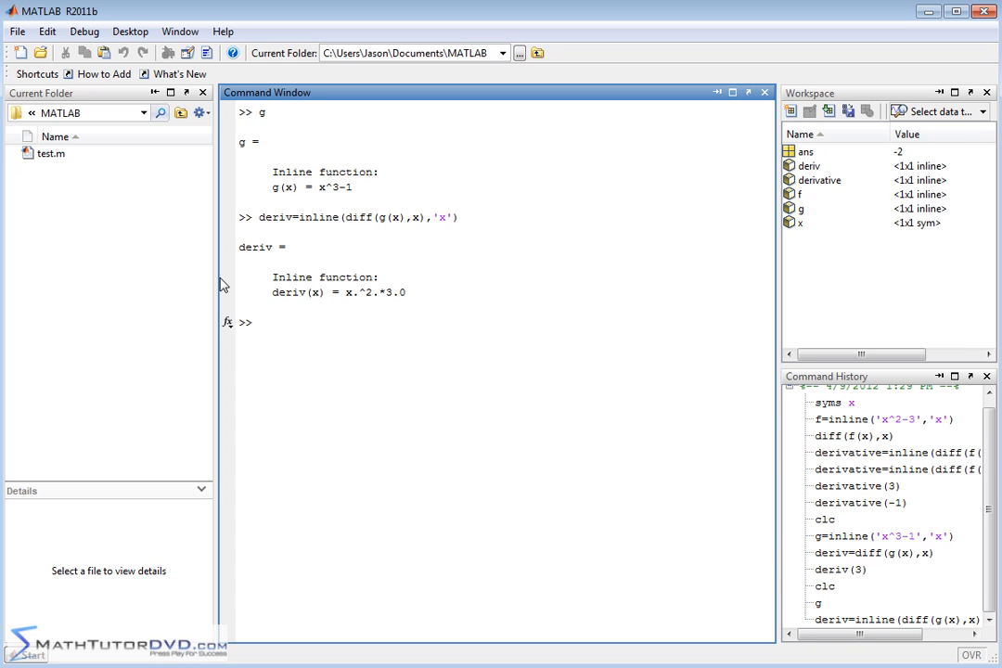
# Evaluate deriv(3), returning ans = 27
pyautogui.write('der')
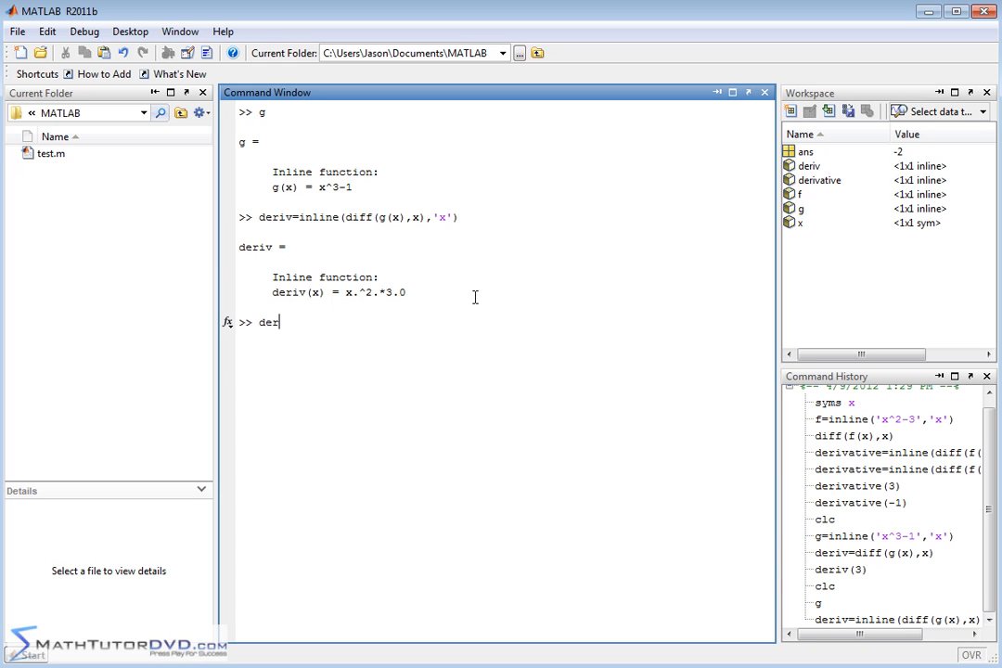
pyautogui.write('iv(3')
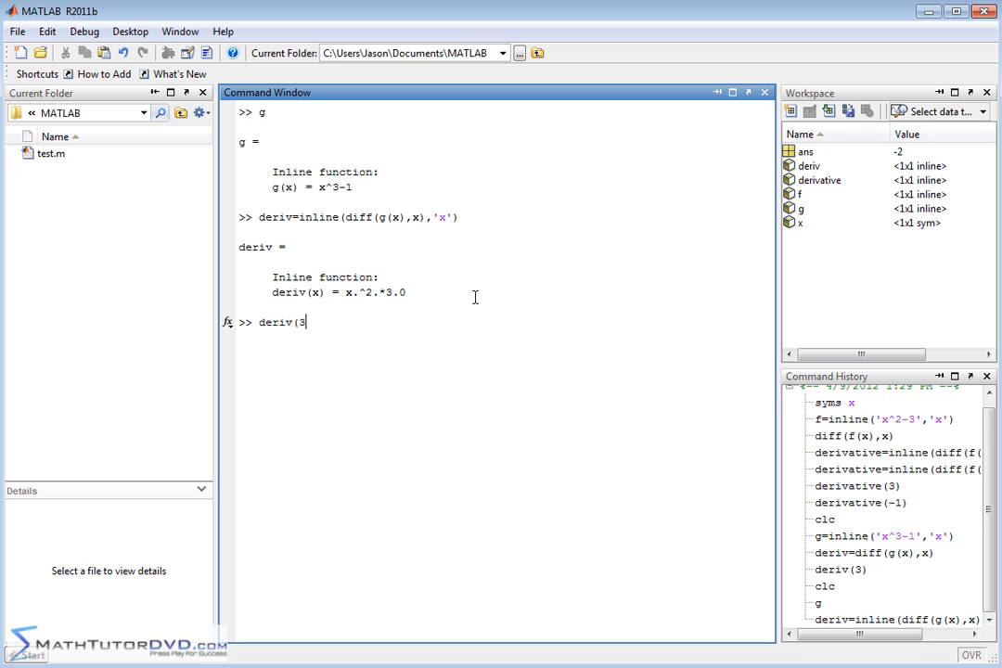
pyautogui.press('enter')
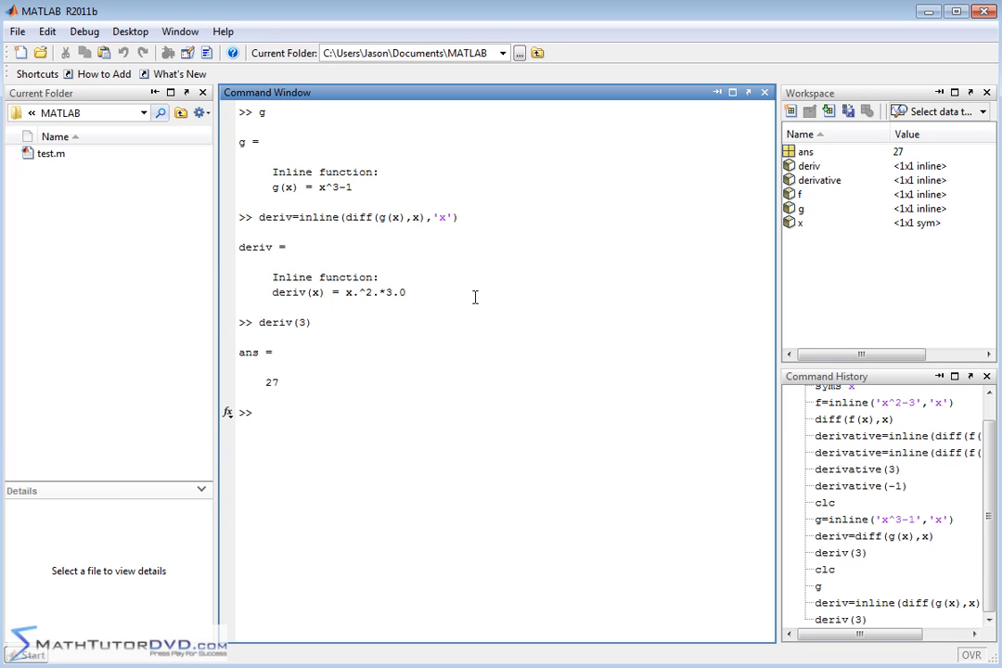
pyautogui.moveTo(451, 282)
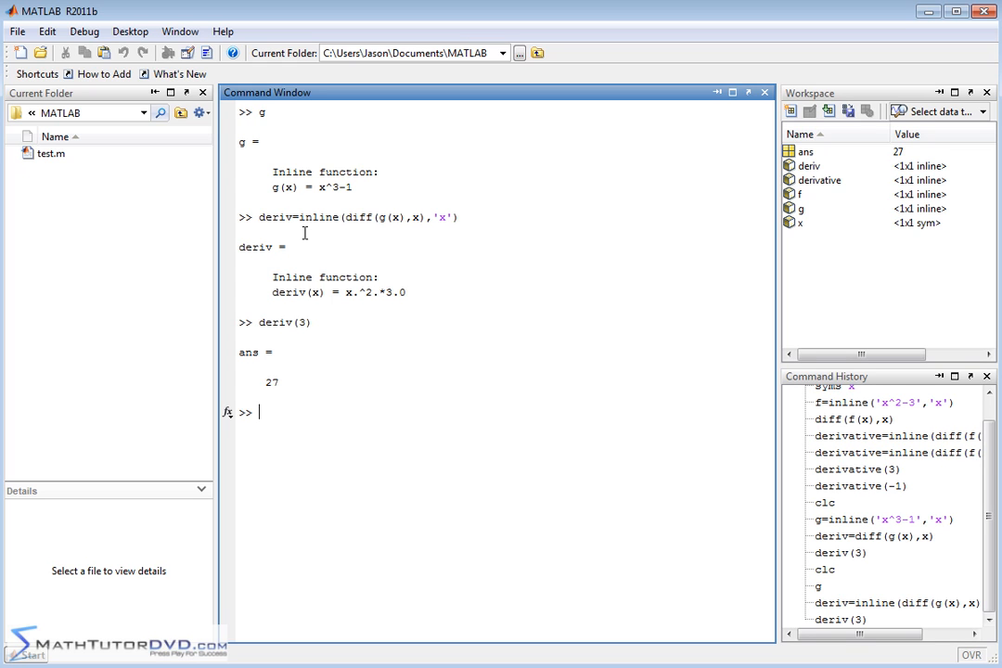
pyautogui.doubleClick(415, 217)
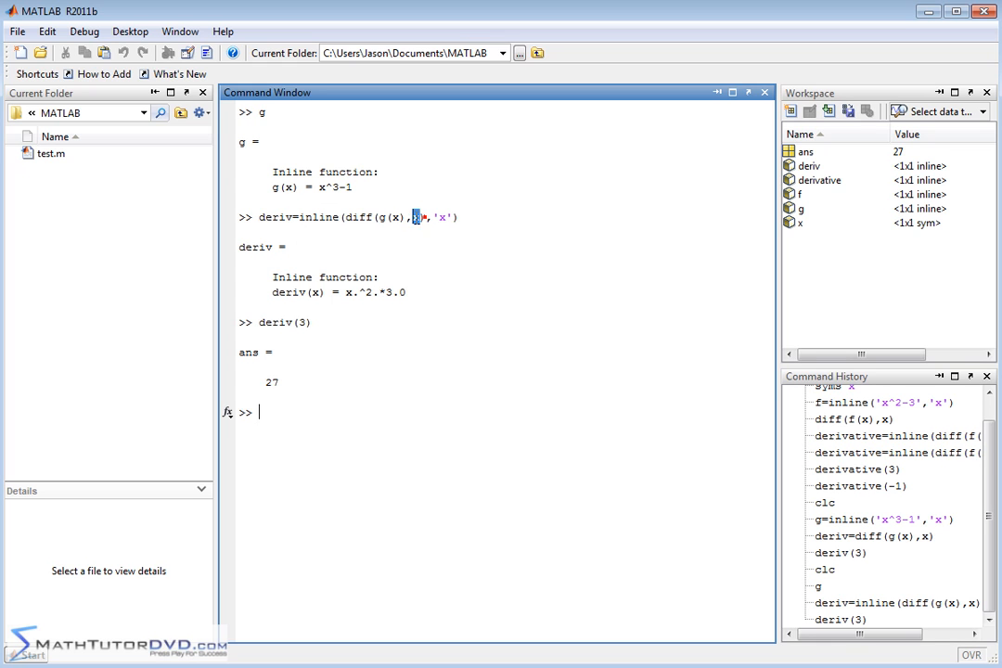
pyautogui.moveTo(420, 217); pyautogui.dragTo(345, 217)
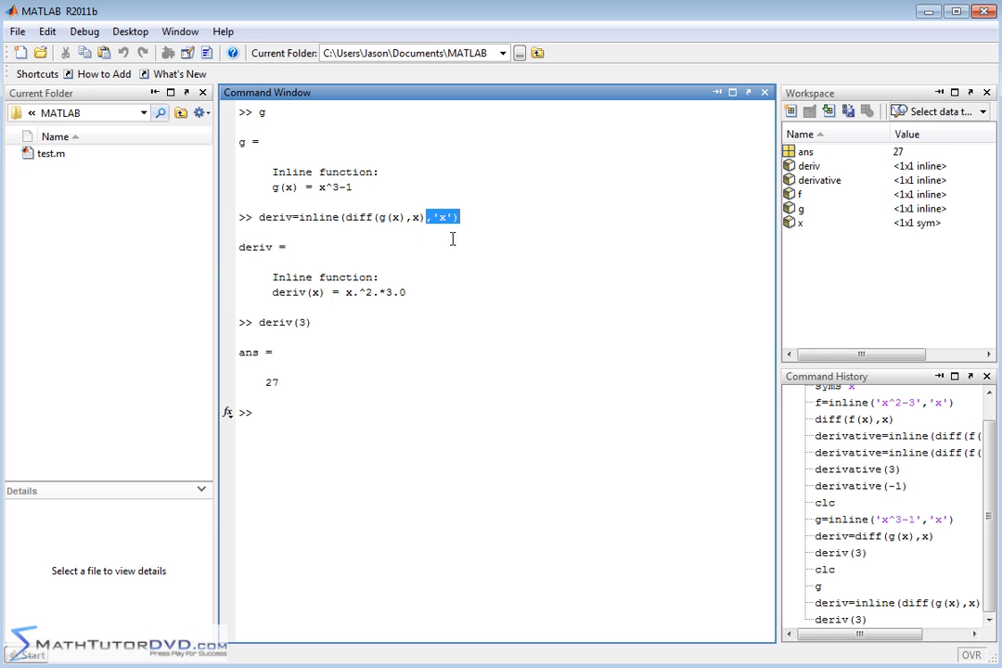
pyautogui.moveTo(278, 137)
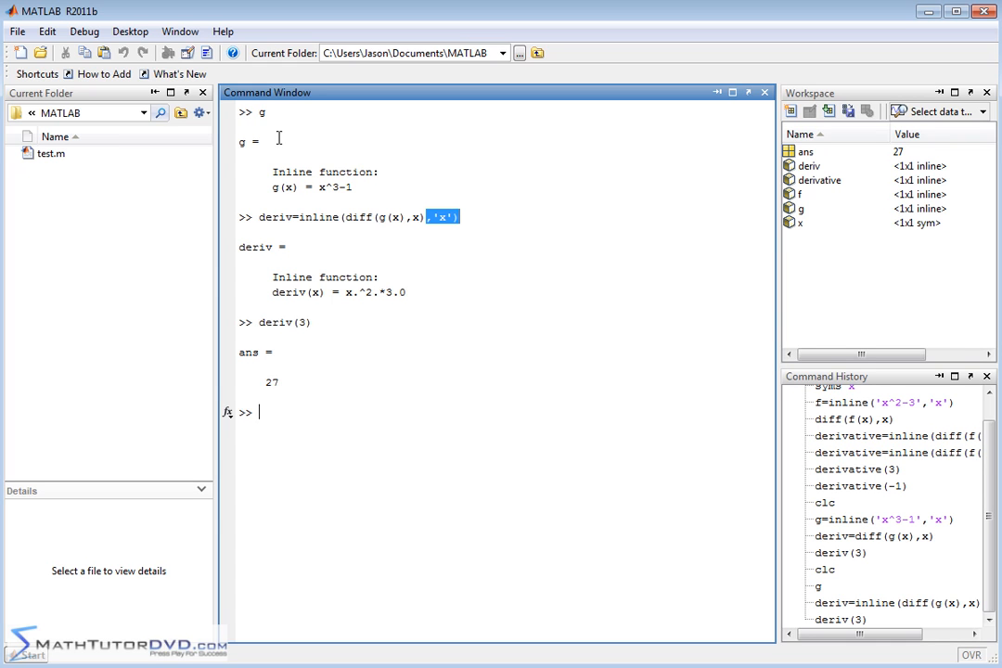
pyautogui.moveTo(397, 313)
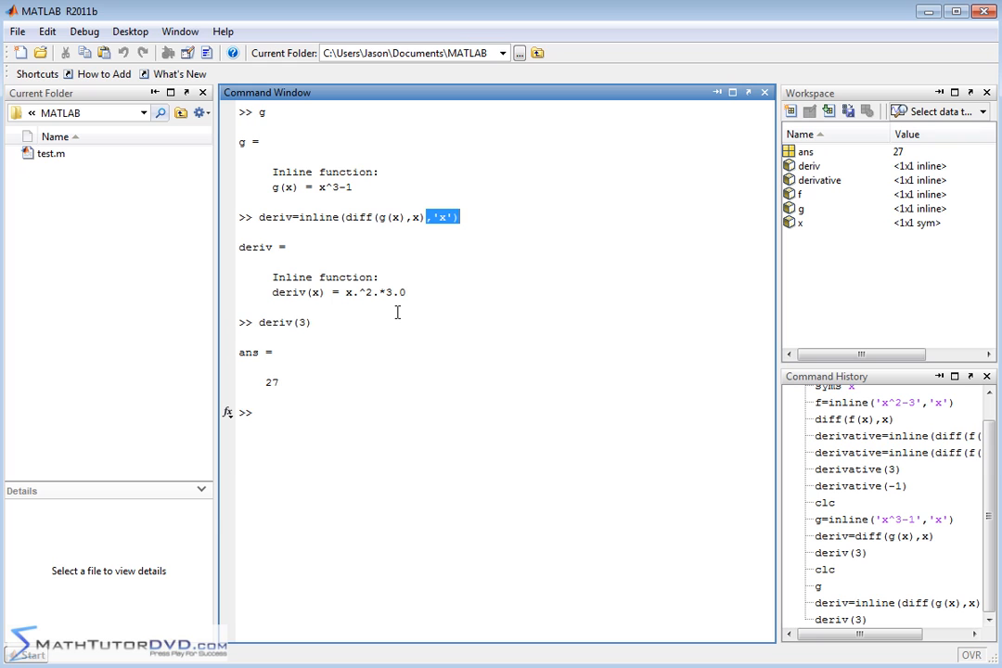
pyautogui.moveTo(273, 290)
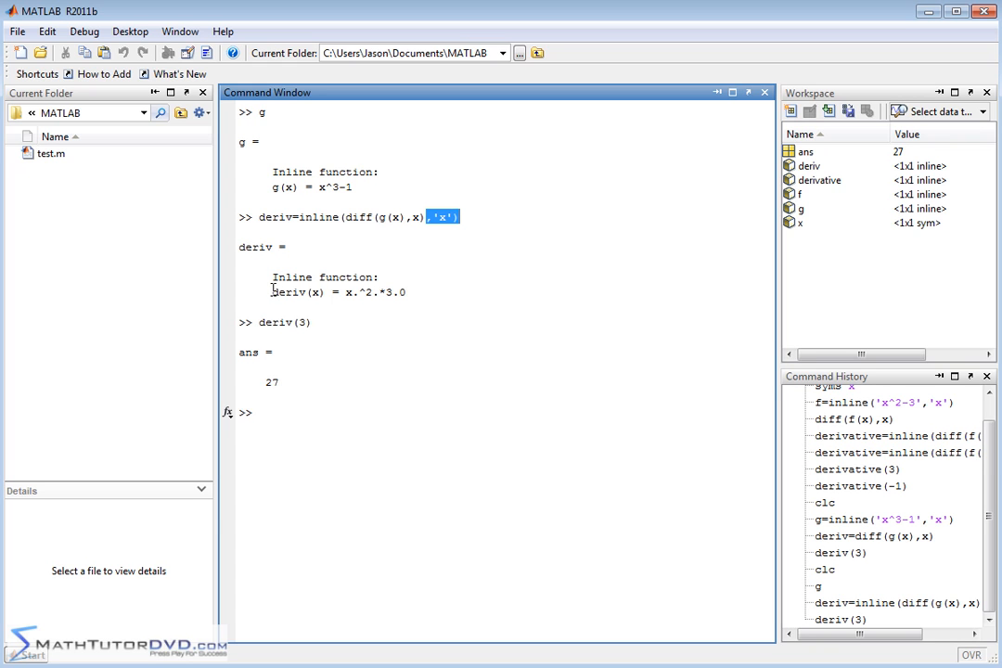